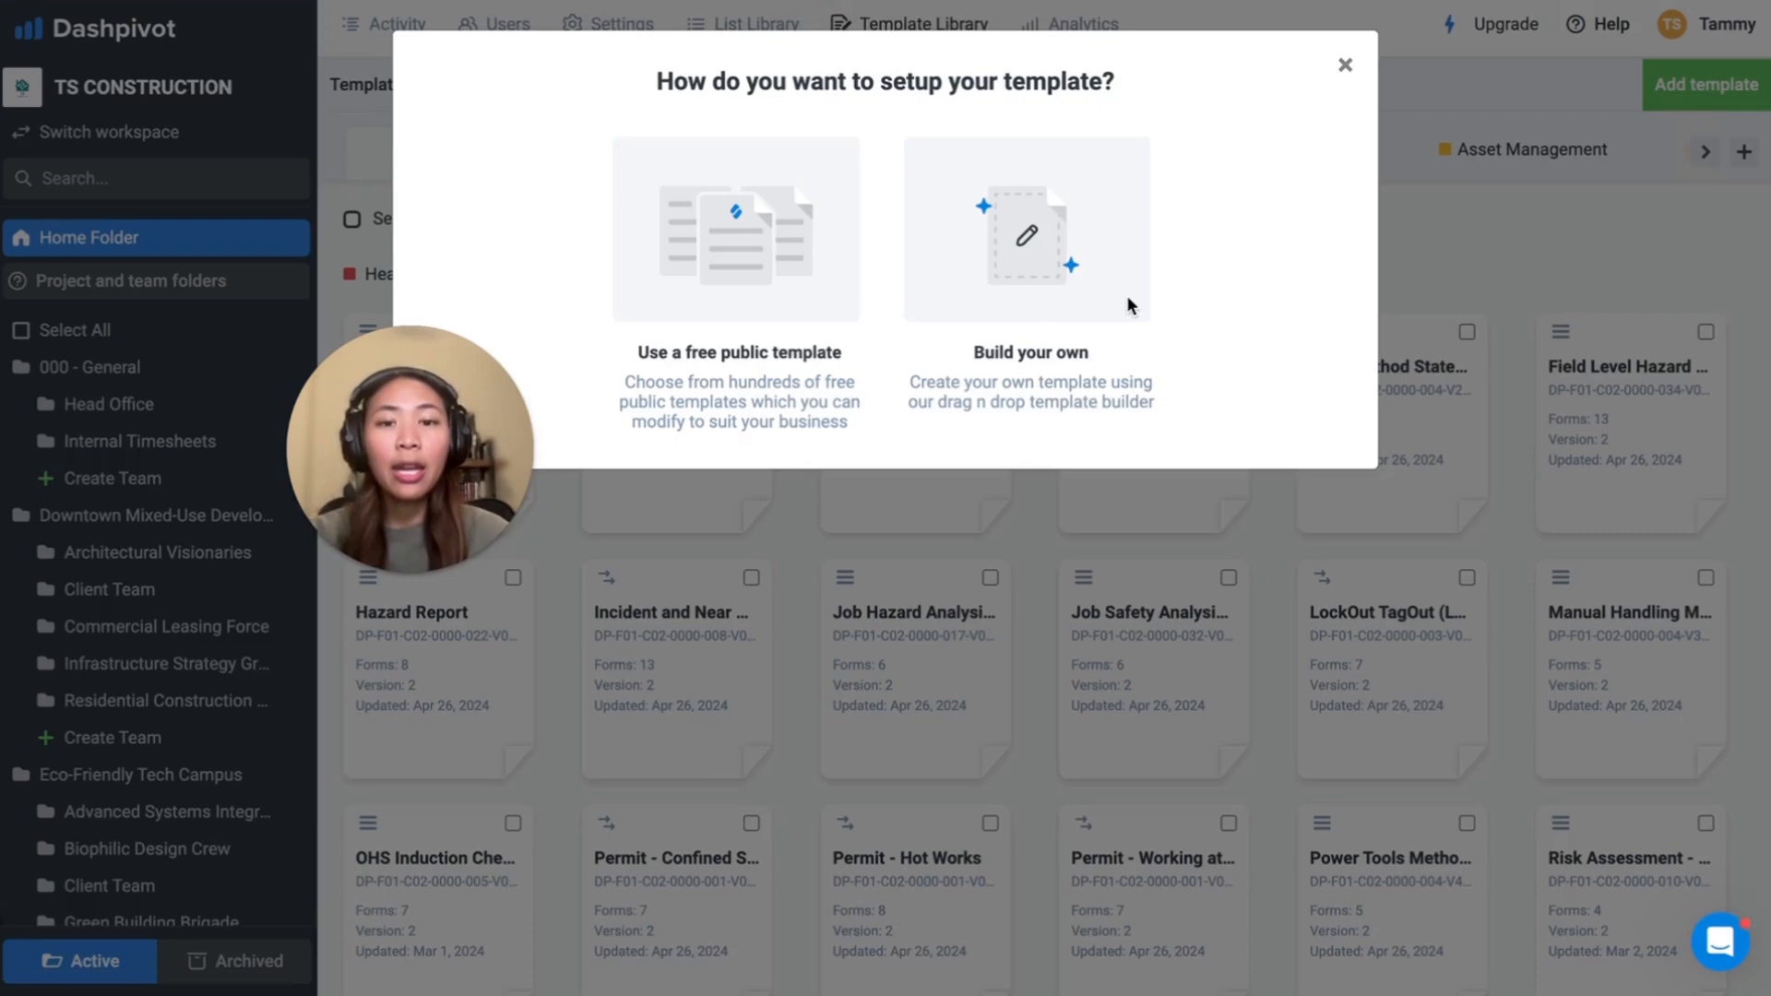
mouse_move(737, 275)
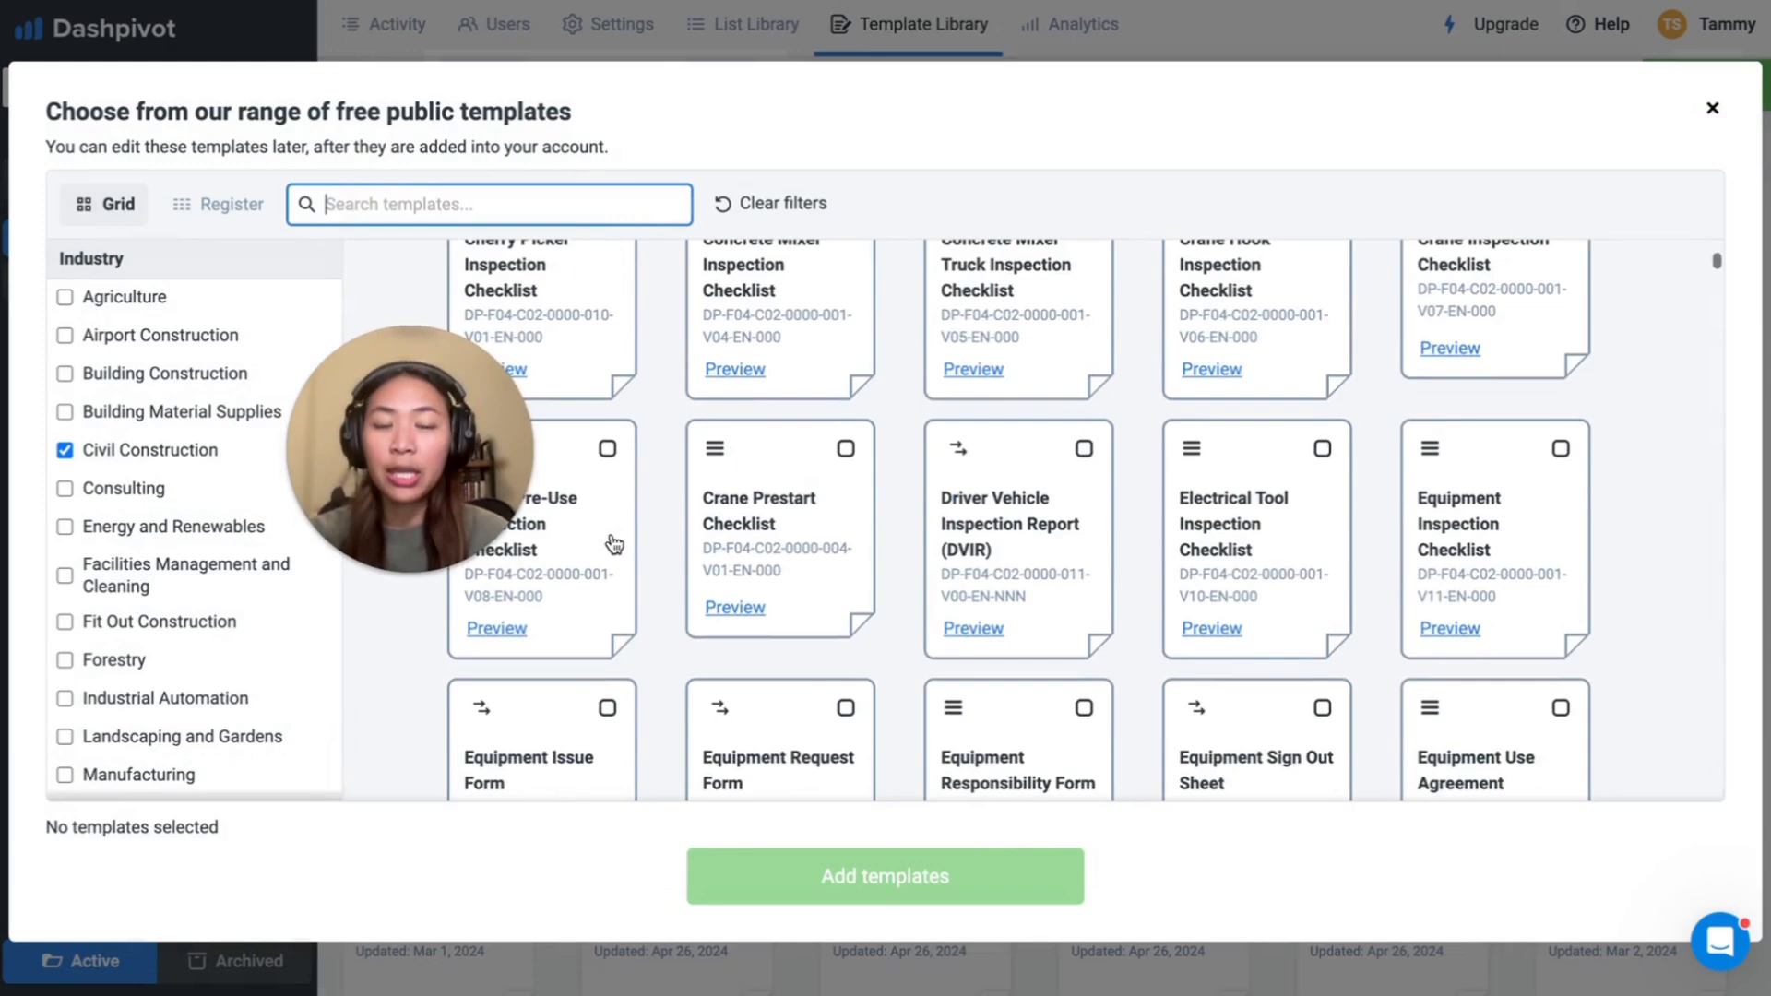
Step: Search the public template library for "ccohs" to narrow to the CCOHS Risk Assessment
scroll("down", 3)
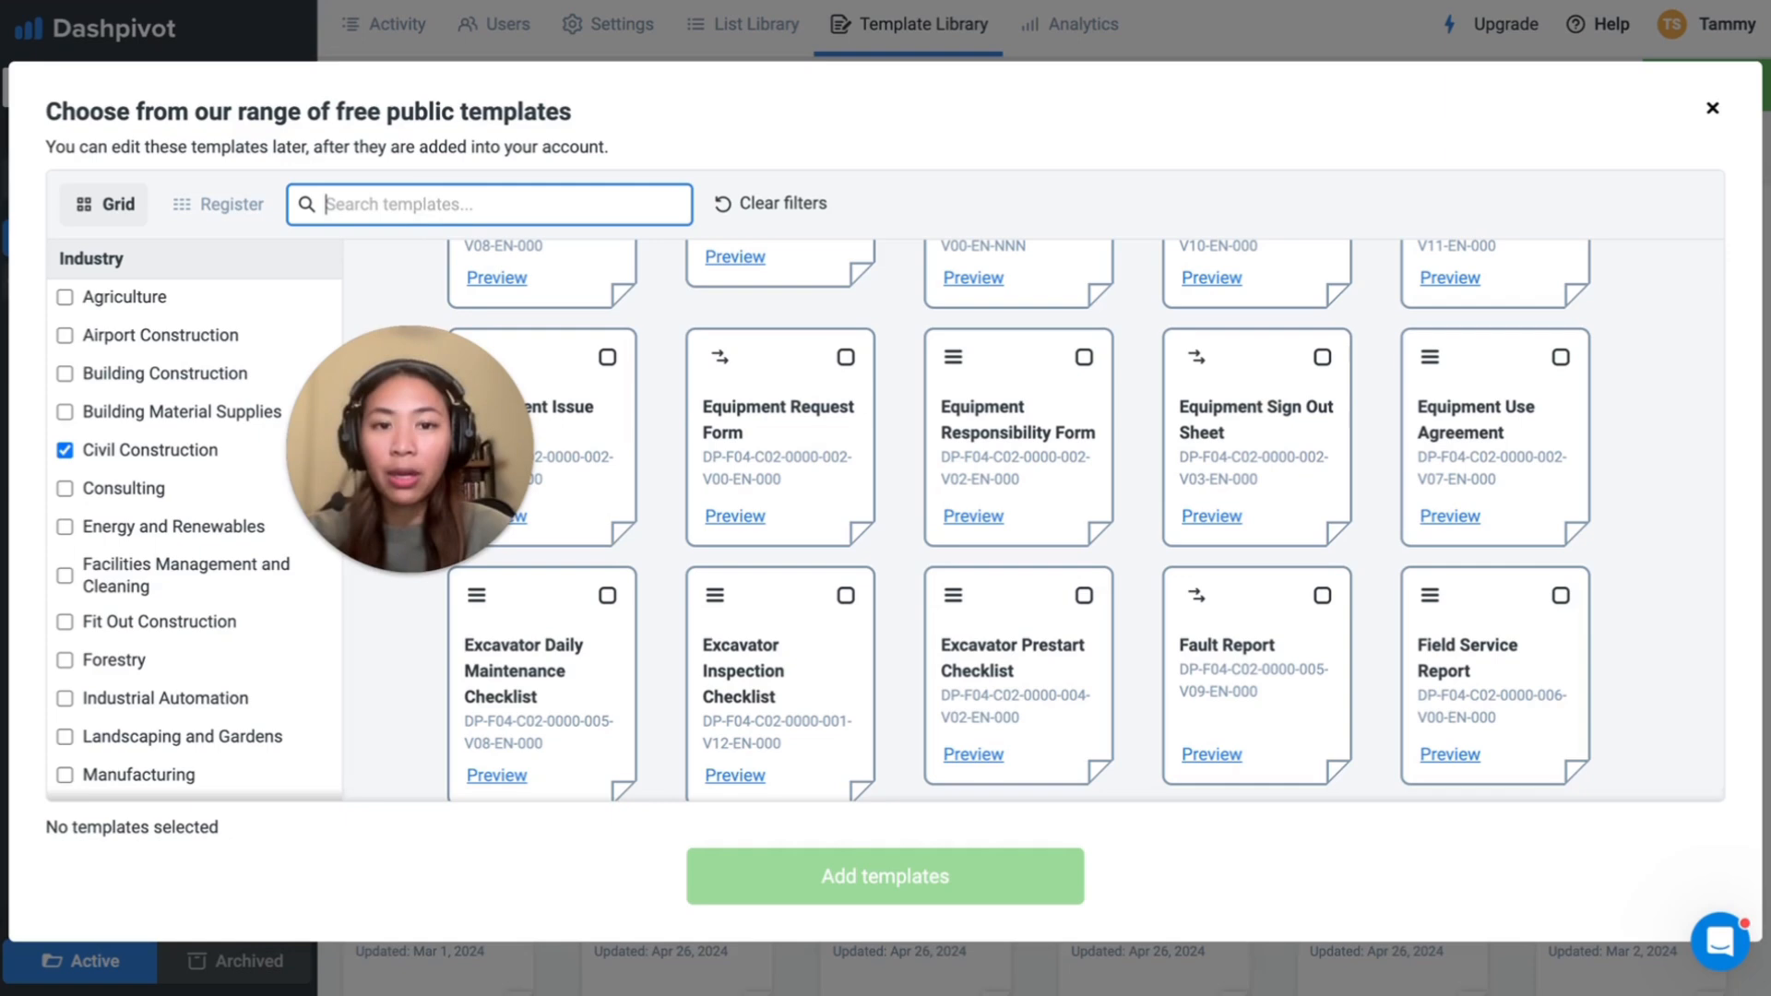
type("ccohs")
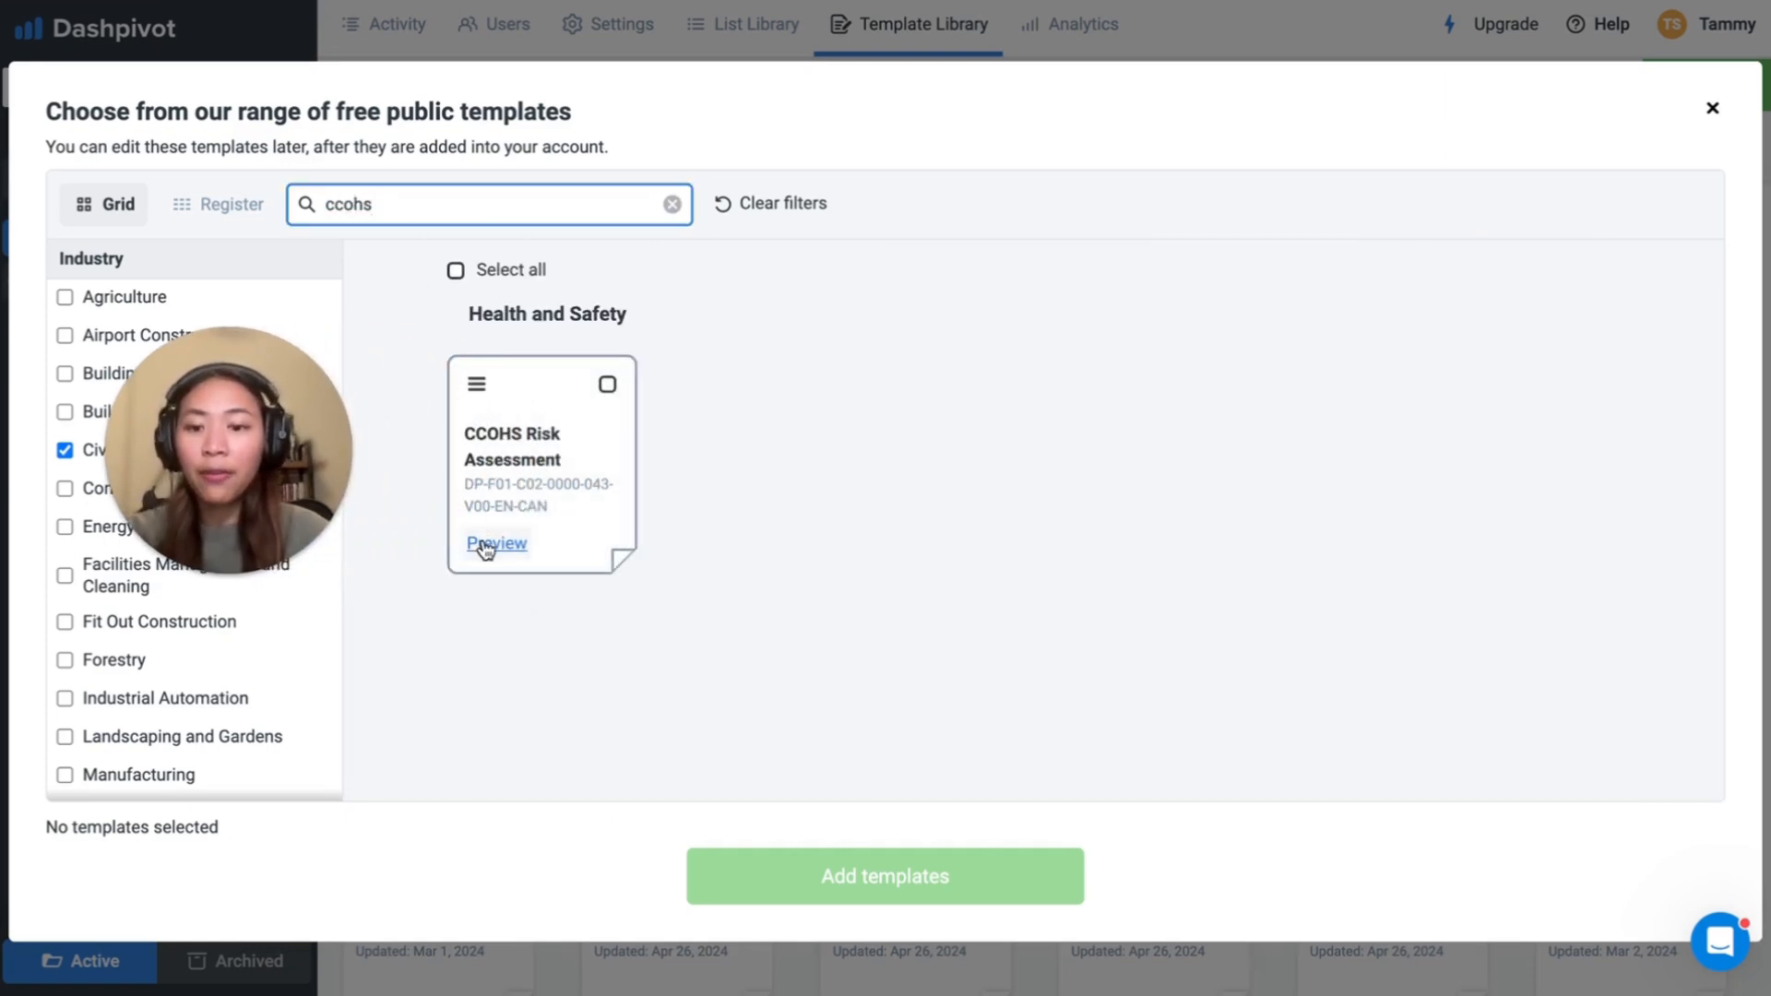
Step: Preview the CCOHS Risk Assessment template and review its risk matrix, ratings and hazard tables
left_click(496, 542)
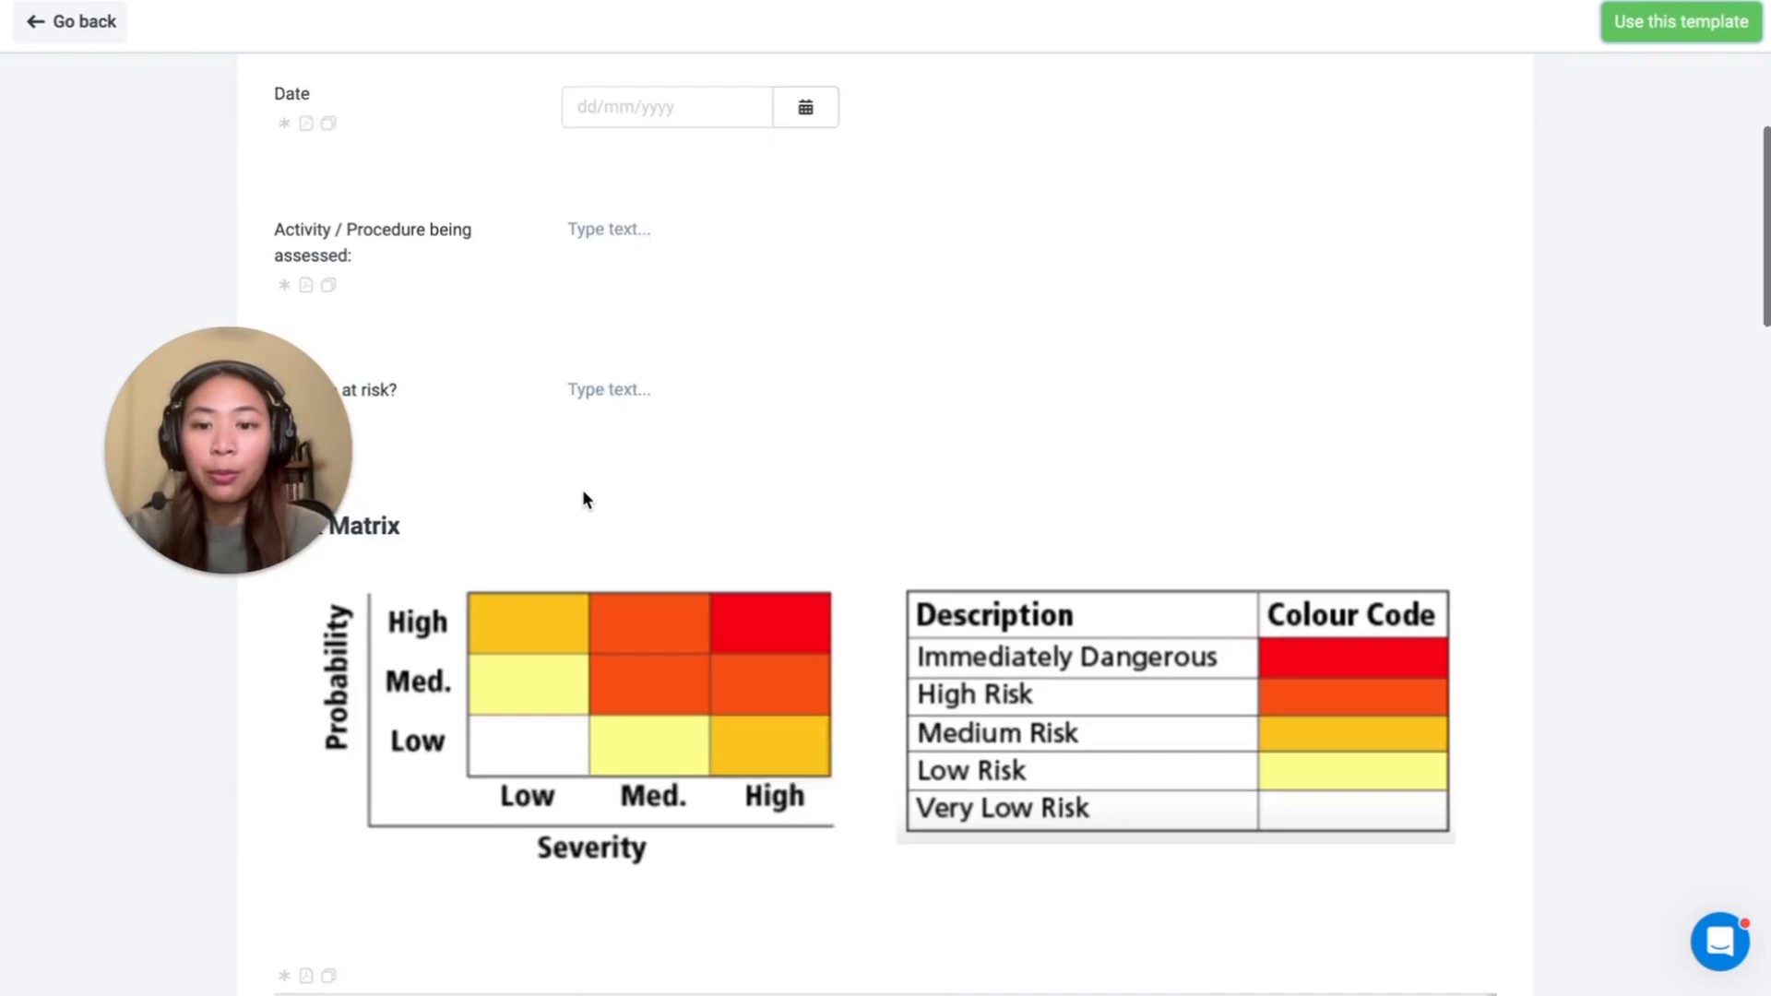
scroll("down", 3)
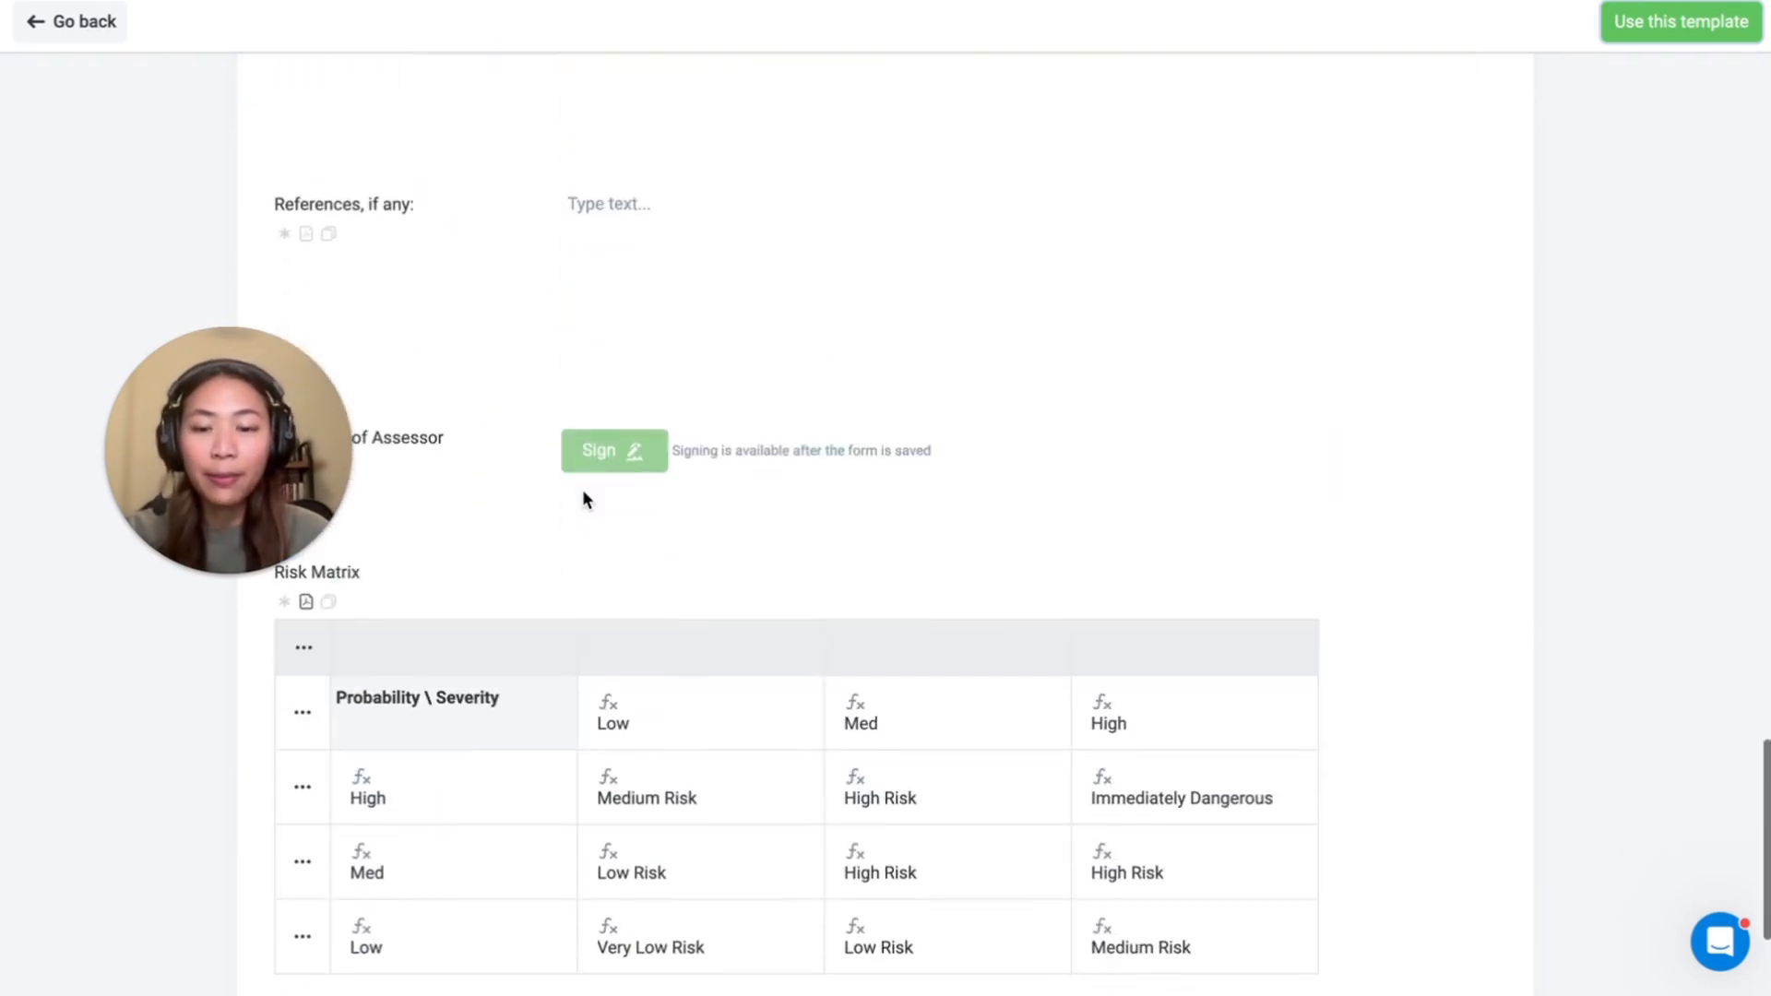
scroll("up", 3)
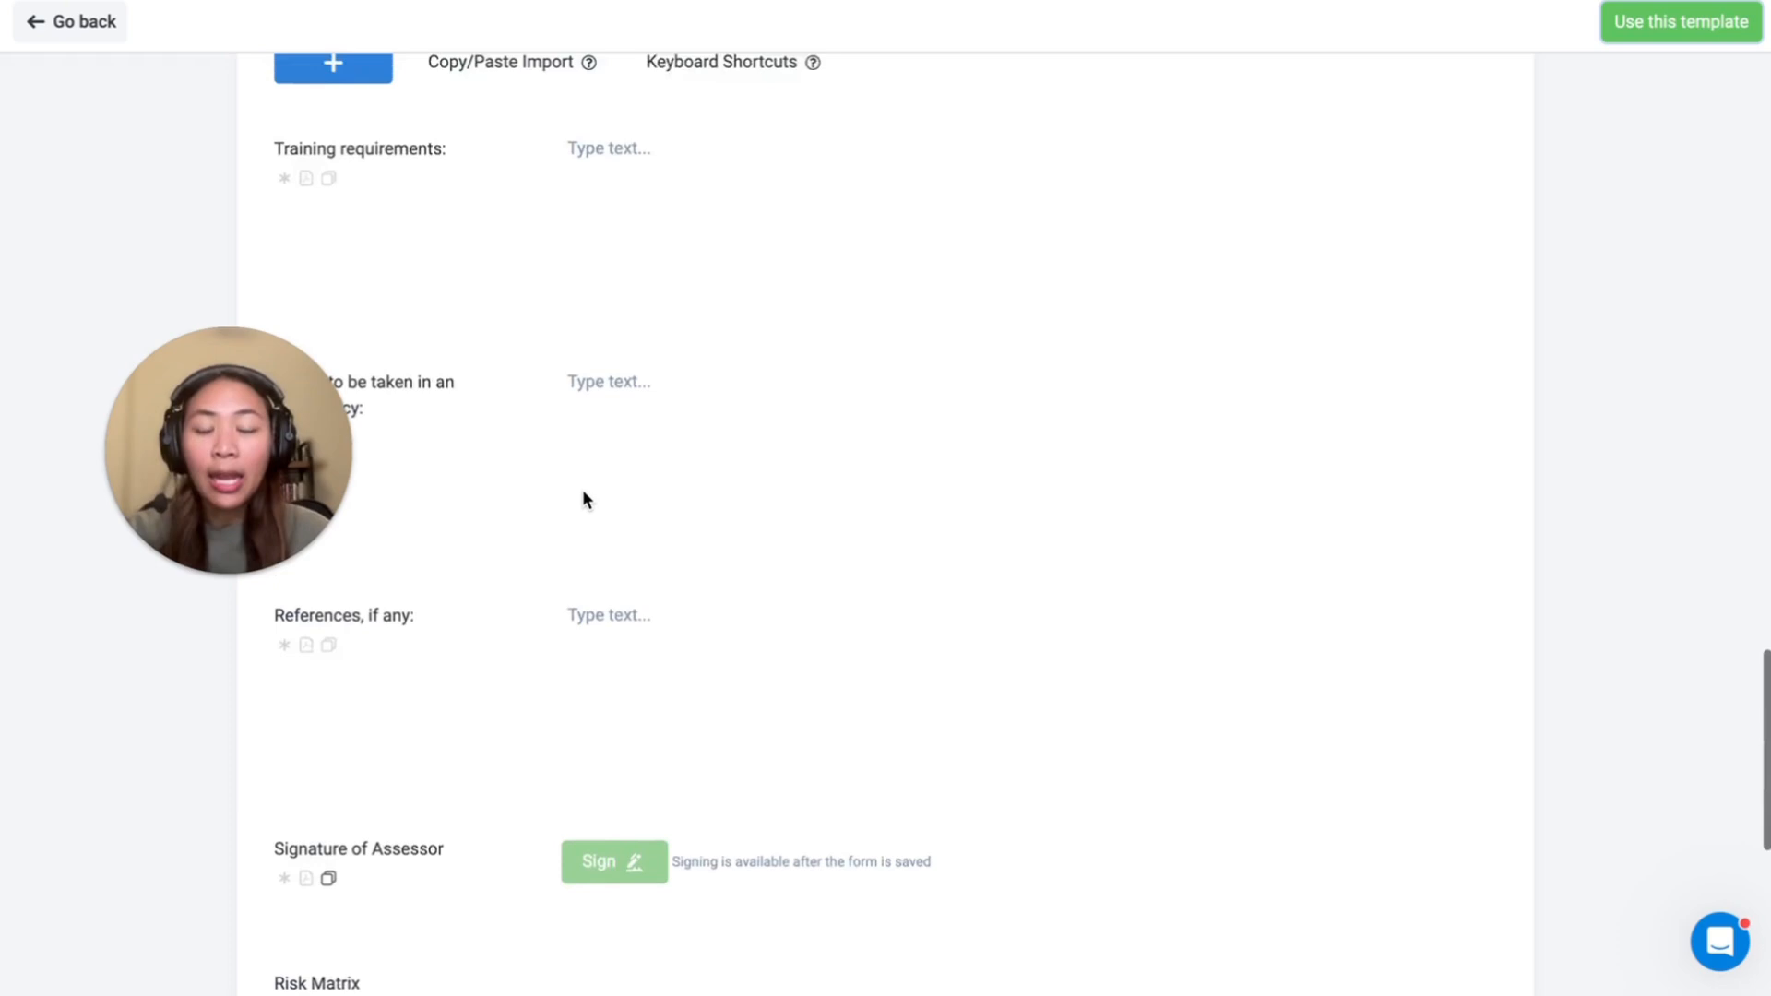
scroll("up", 3)
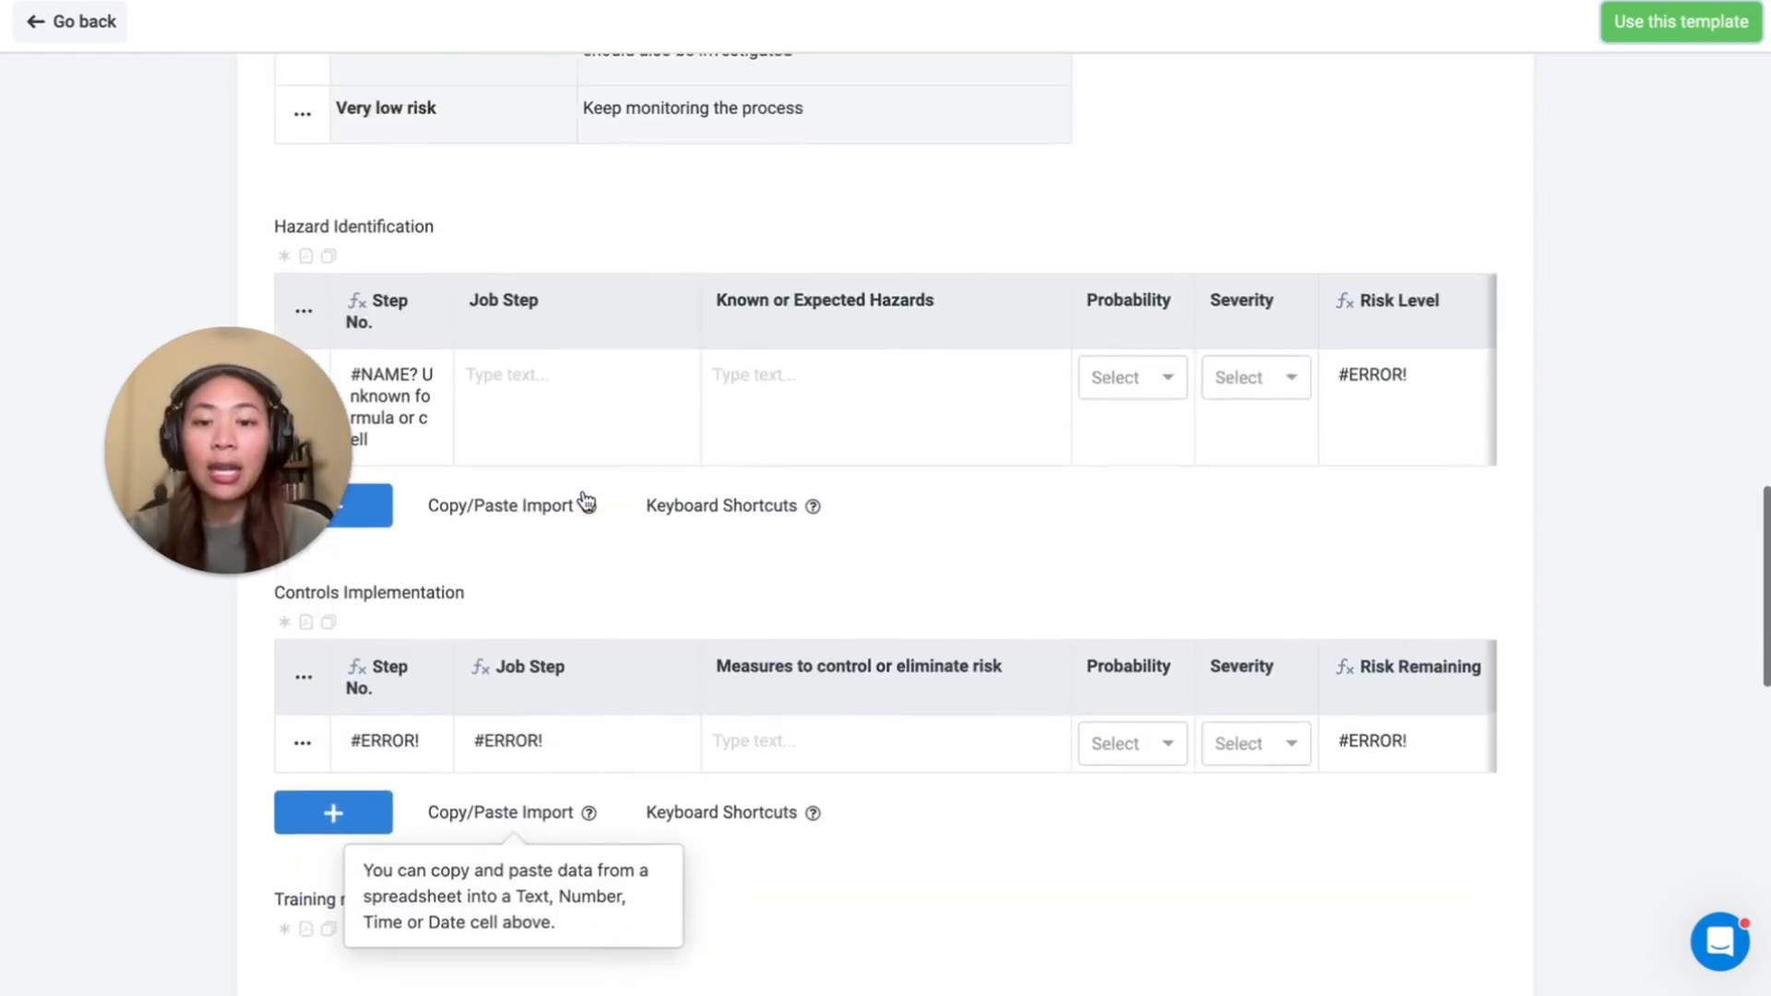
scroll("up", 3)
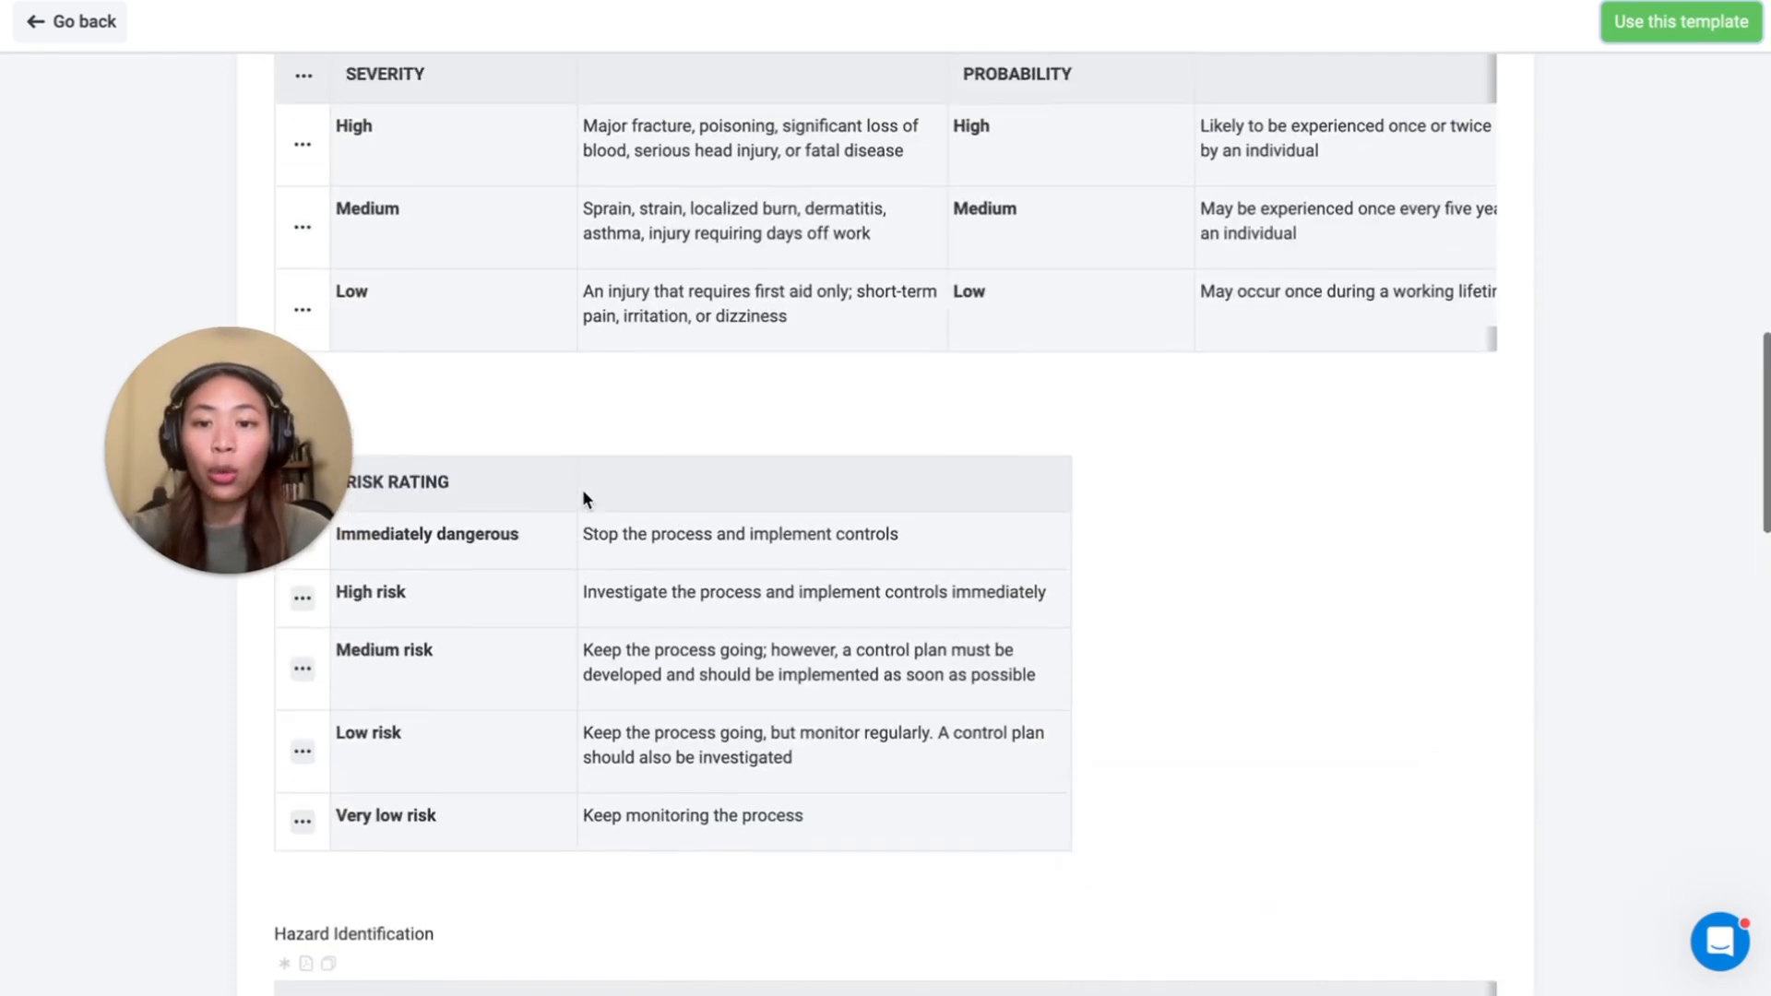
Step: Use the previewed CCOHS Risk Assessment template for the Architectural Visionaries team
left_click(70, 22)
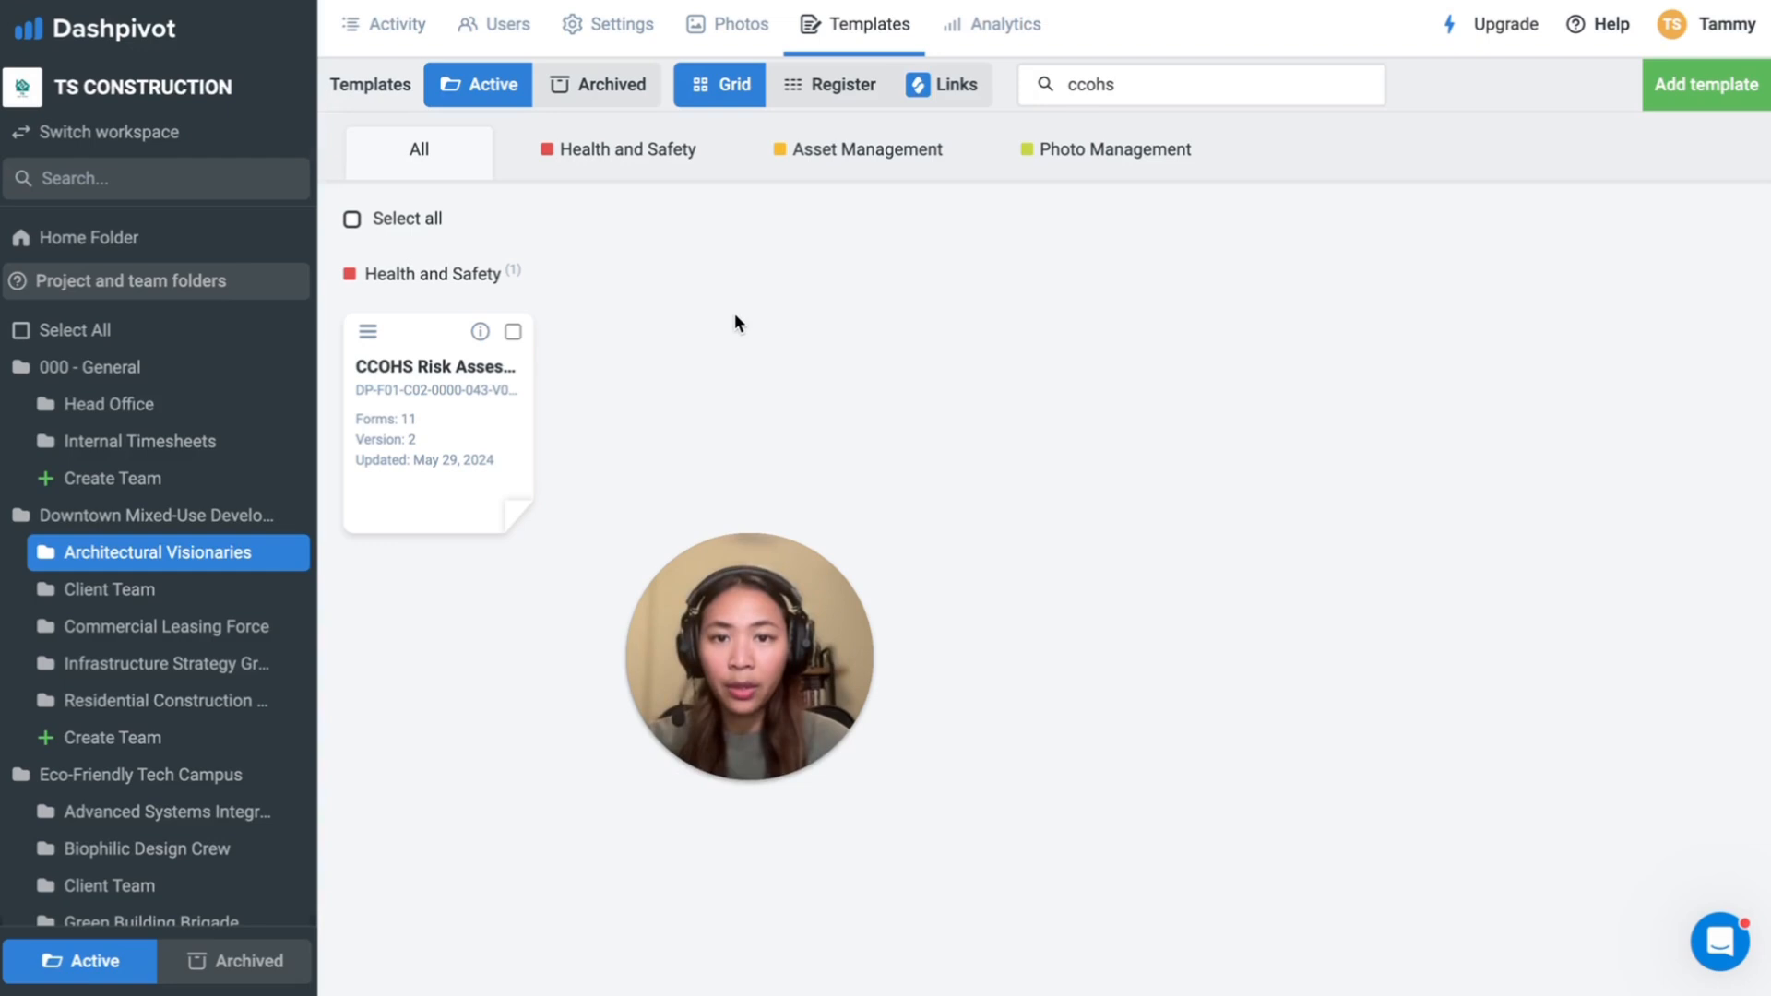
mouse_move(681, 340)
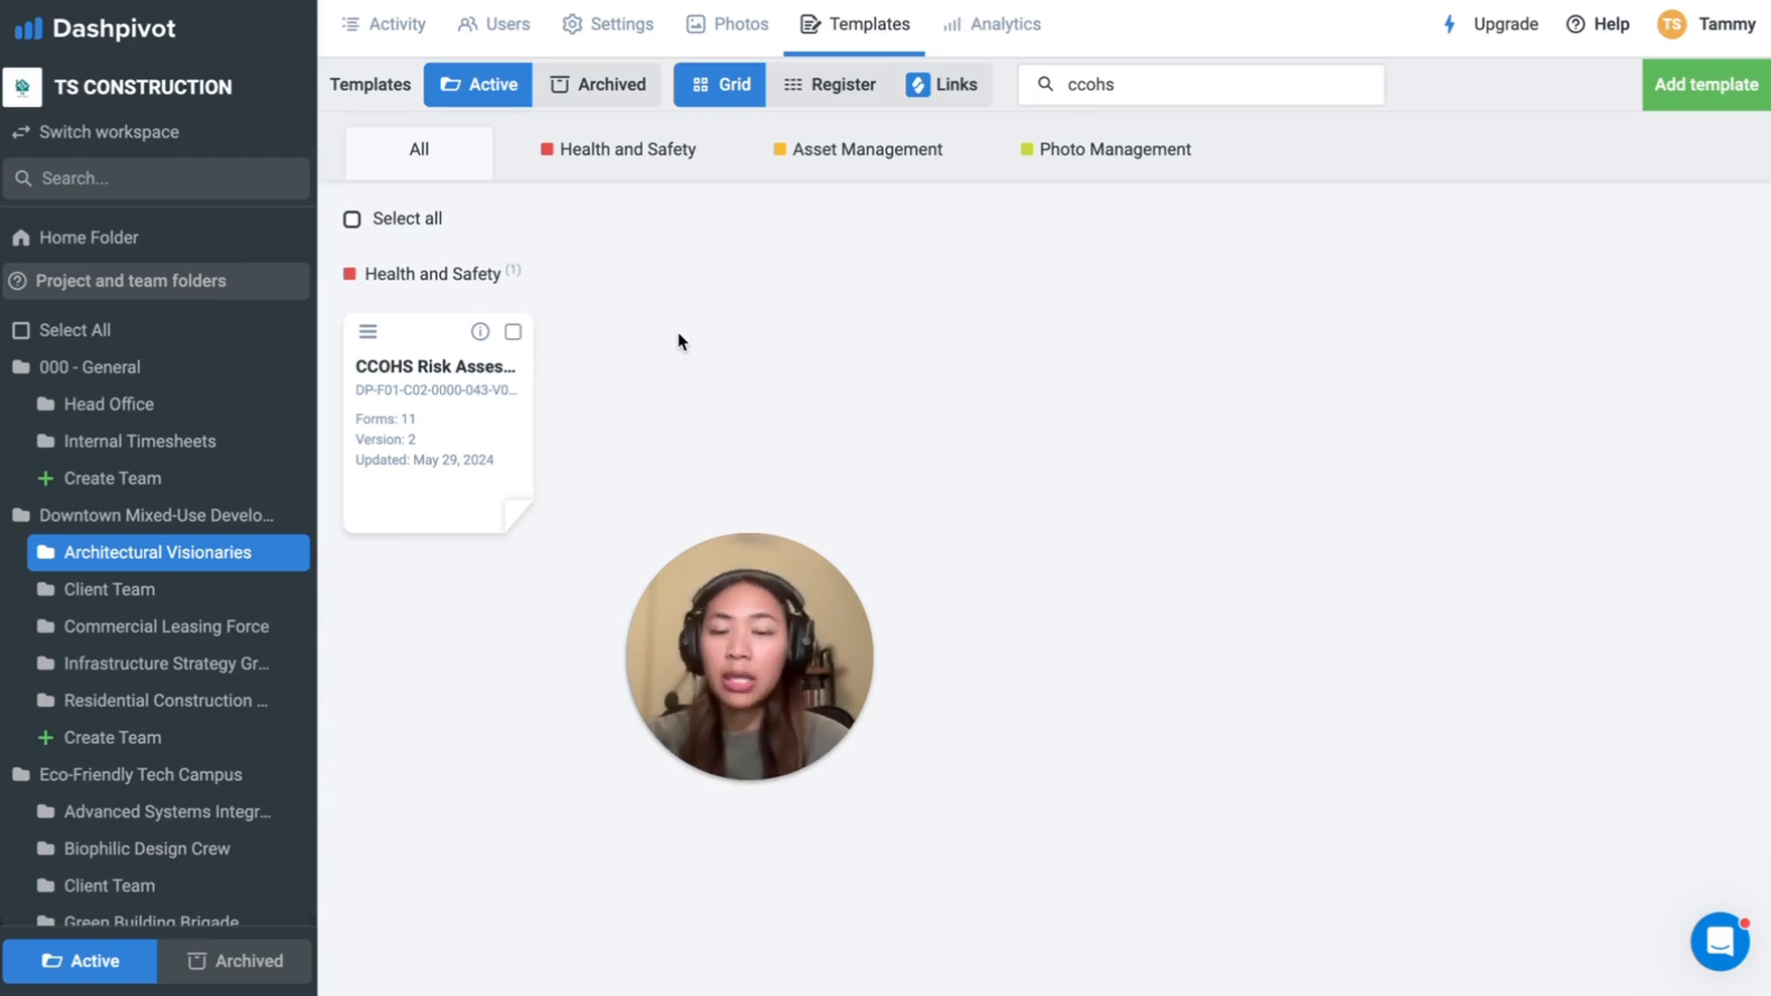
mouse_move(450, 446)
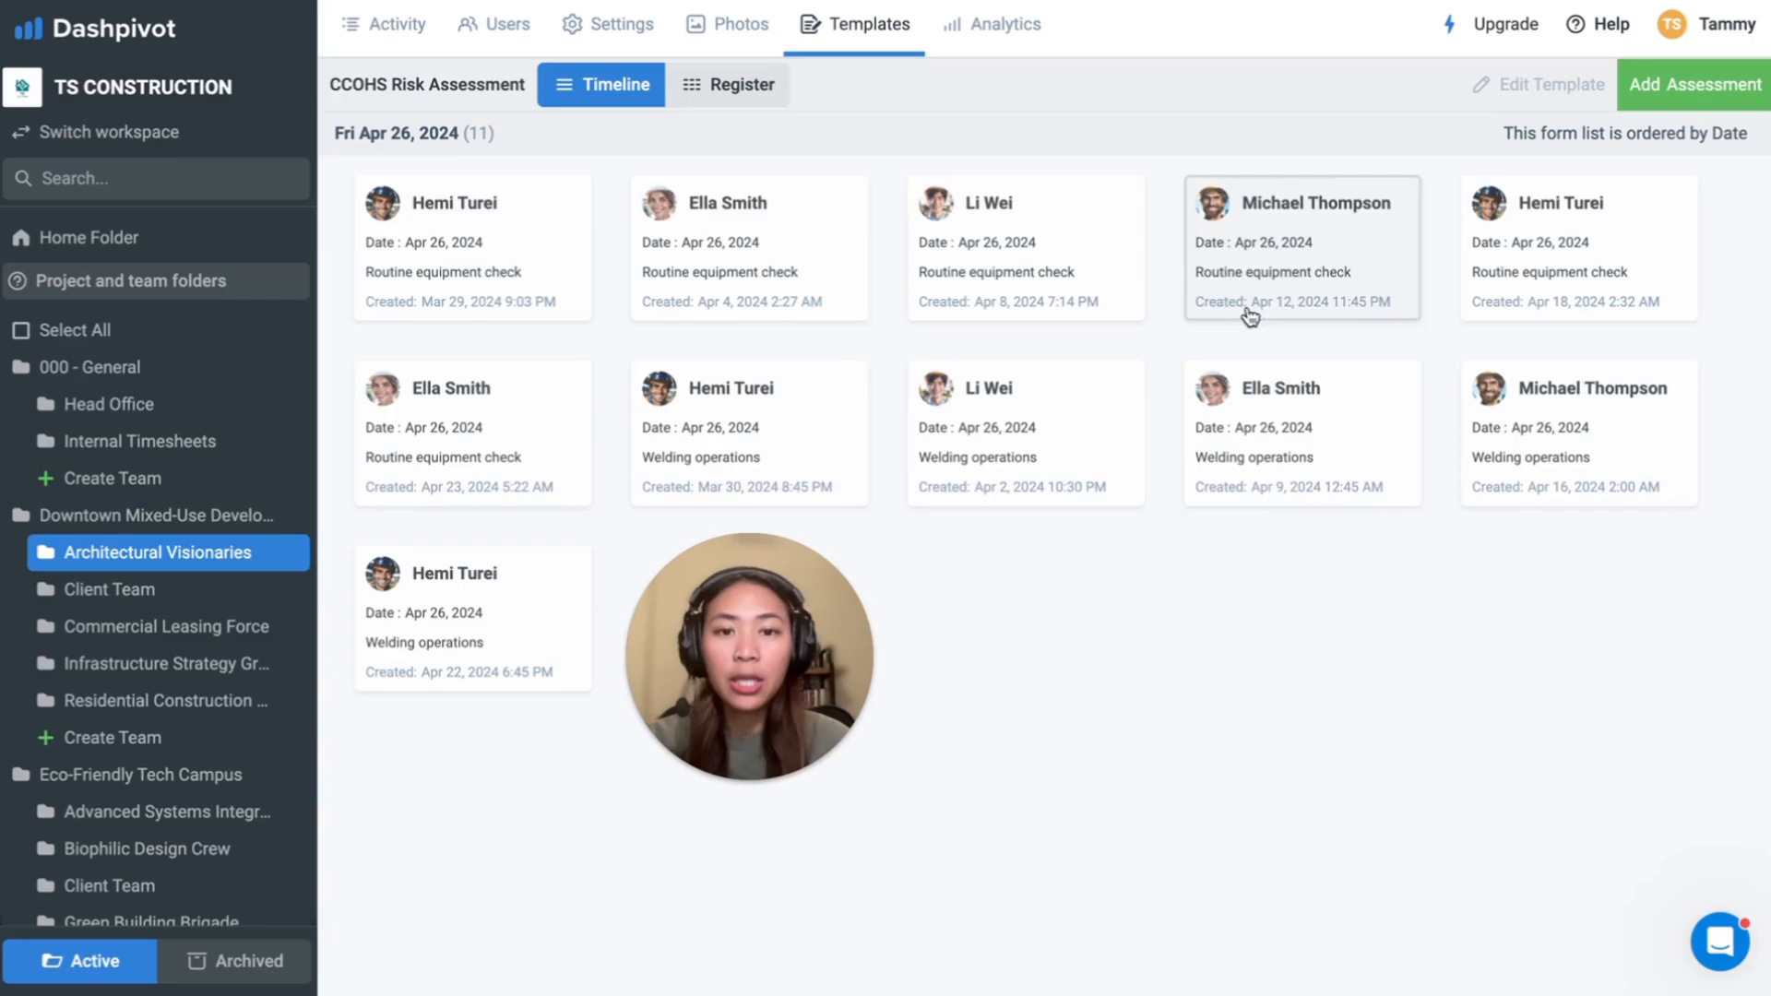
Step: Start a new CCOHS Risk Assessment form and review its hazard, controls and training sections
left_click(1694, 83)
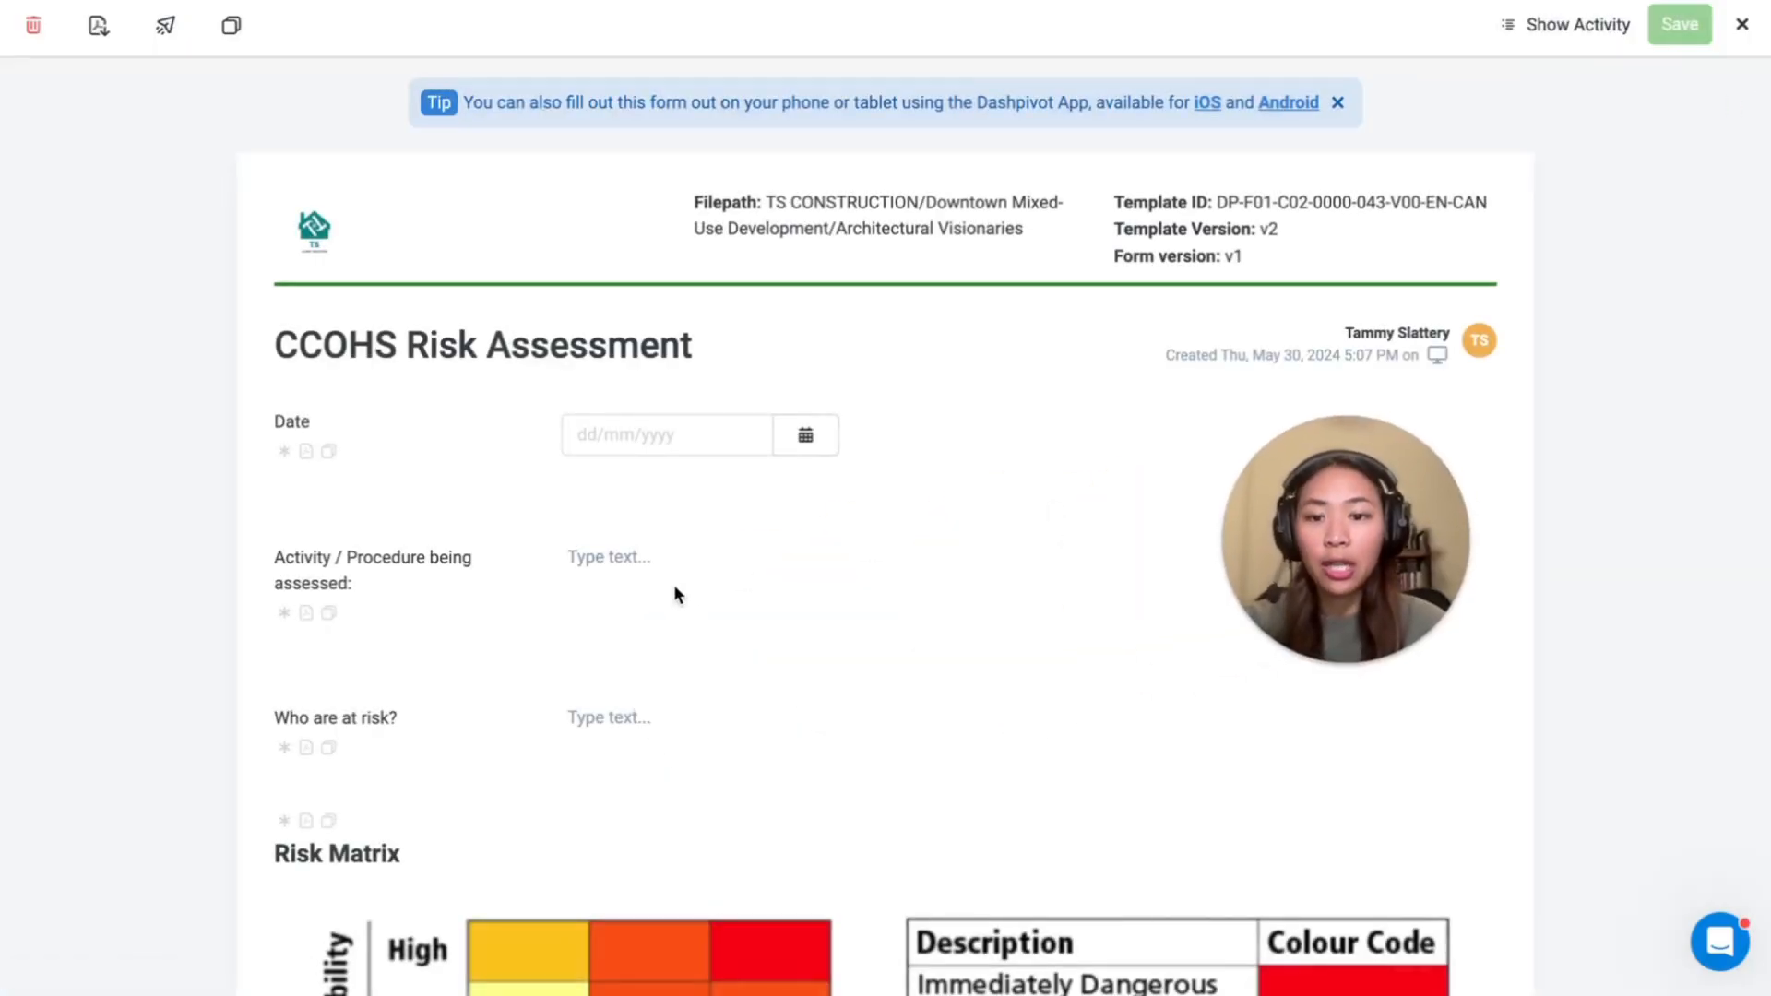
scroll("down", 3)
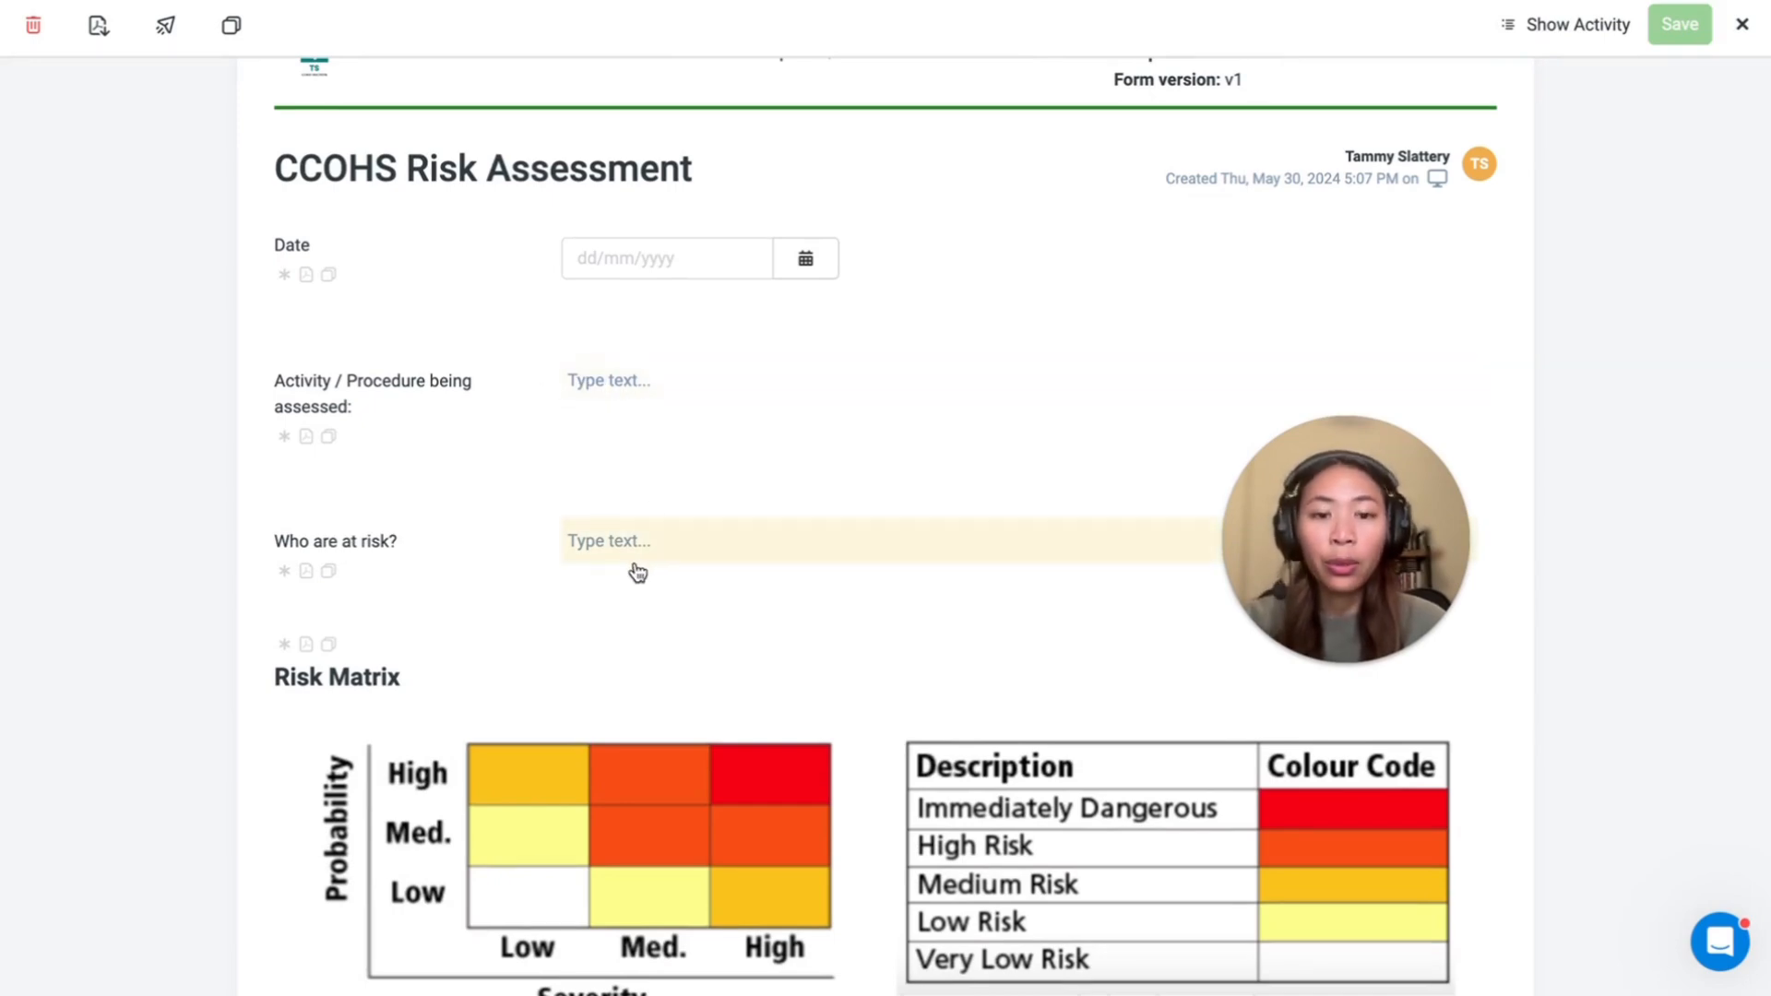
scroll("down", 3)
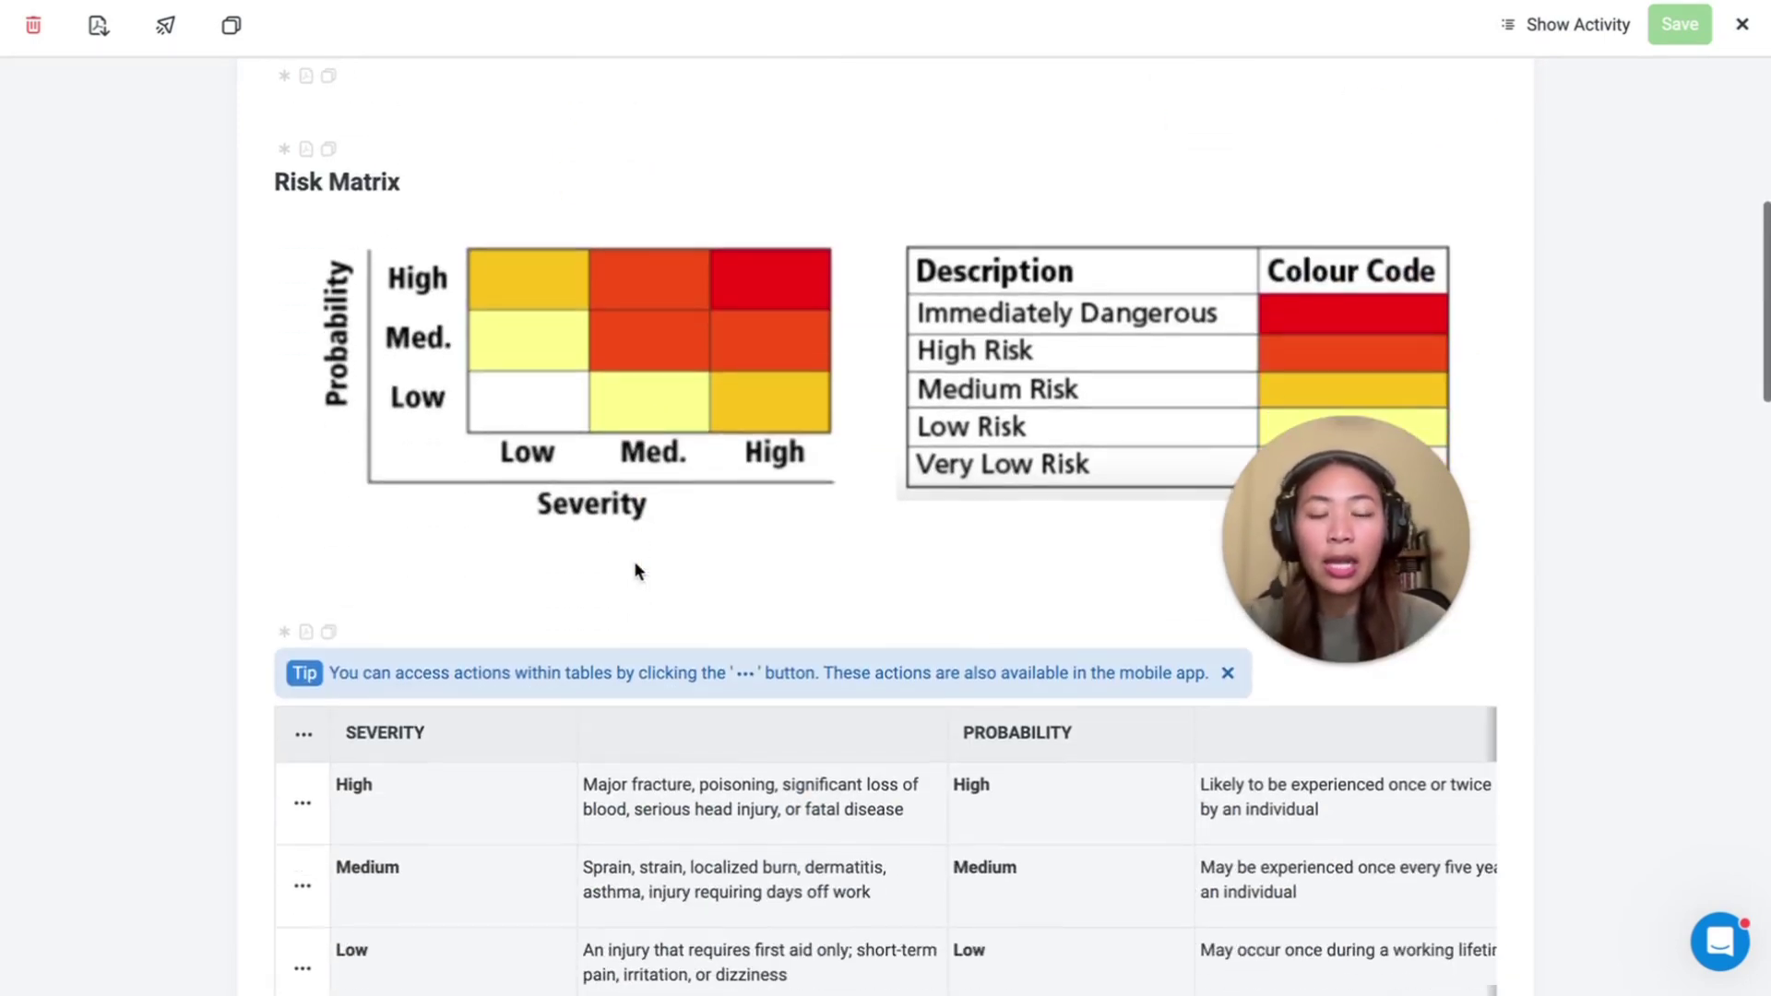
scroll("down", 3)
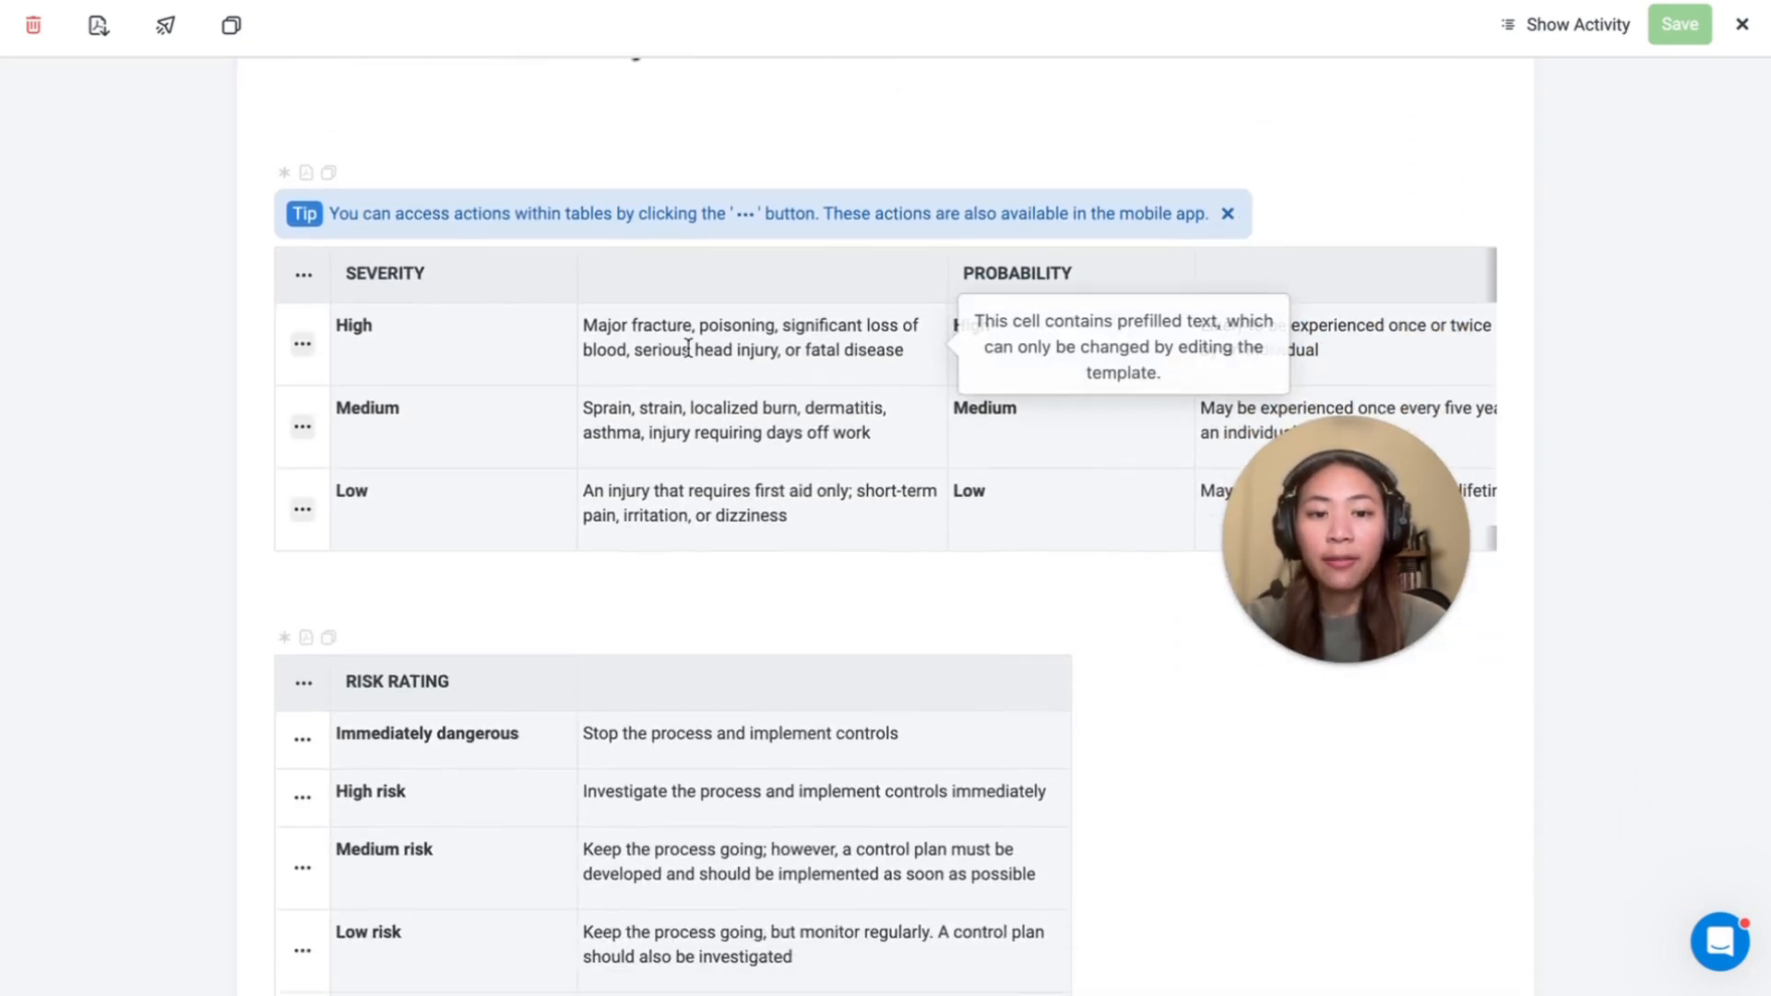
scroll("down", 3)
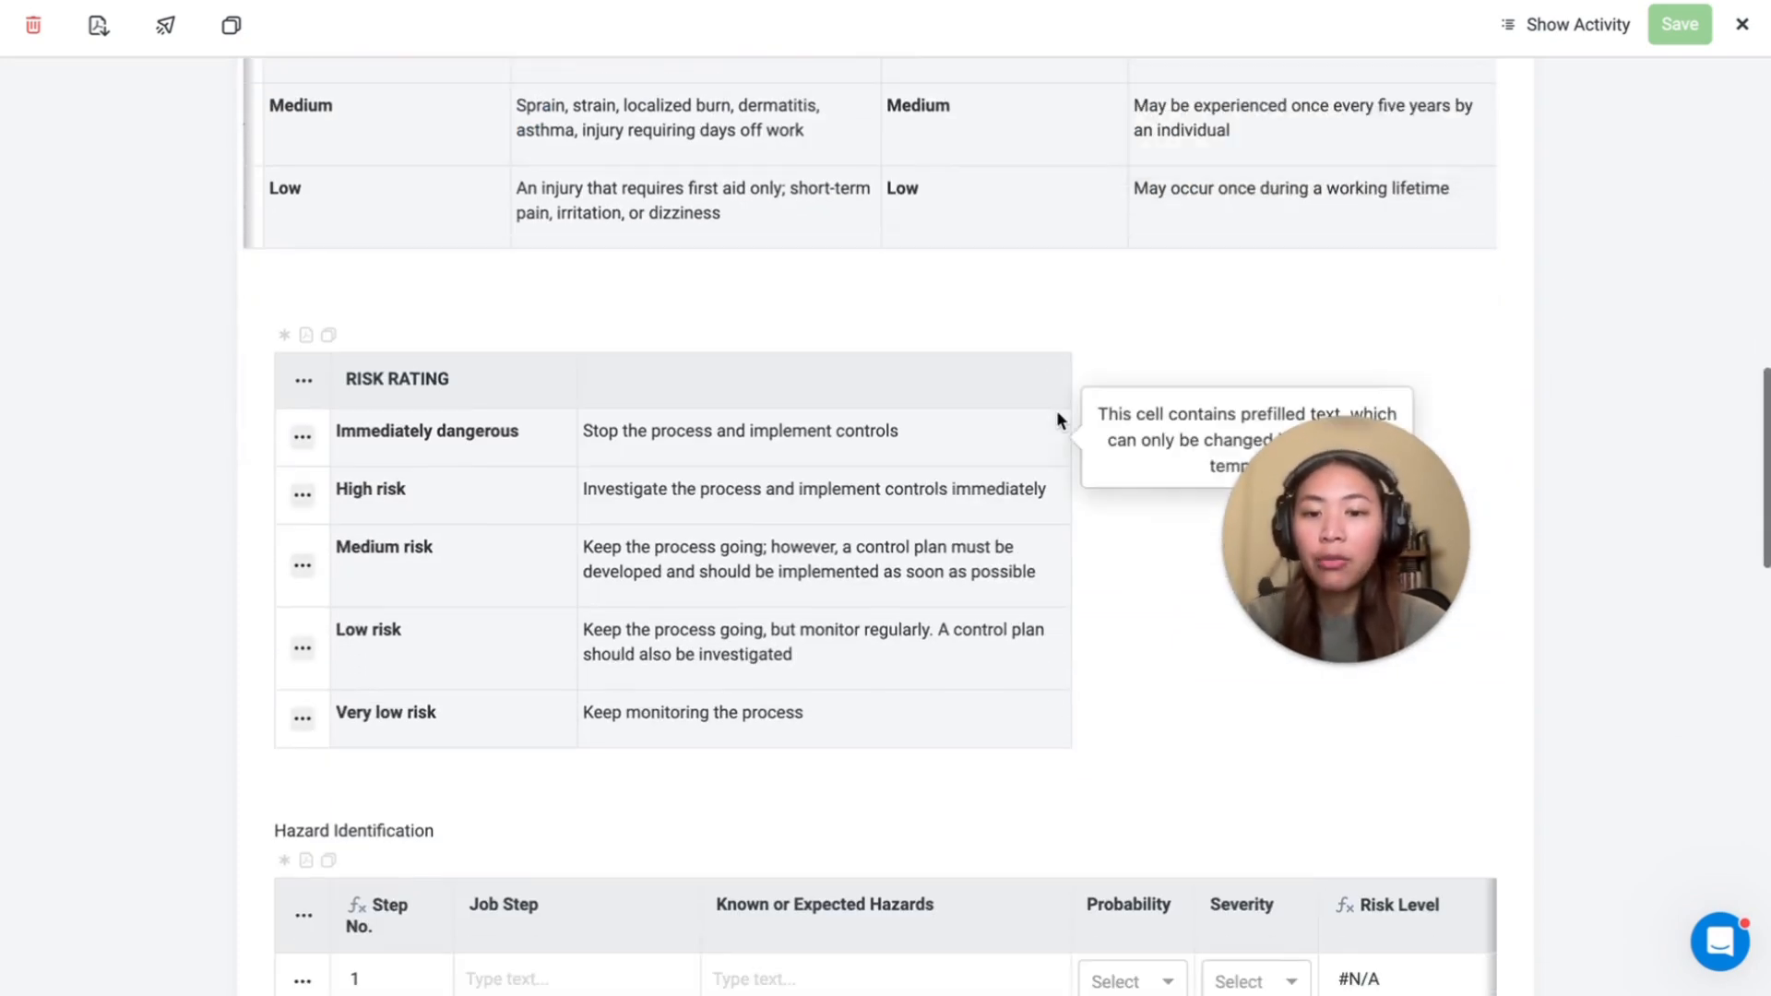
scroll("down", 3)
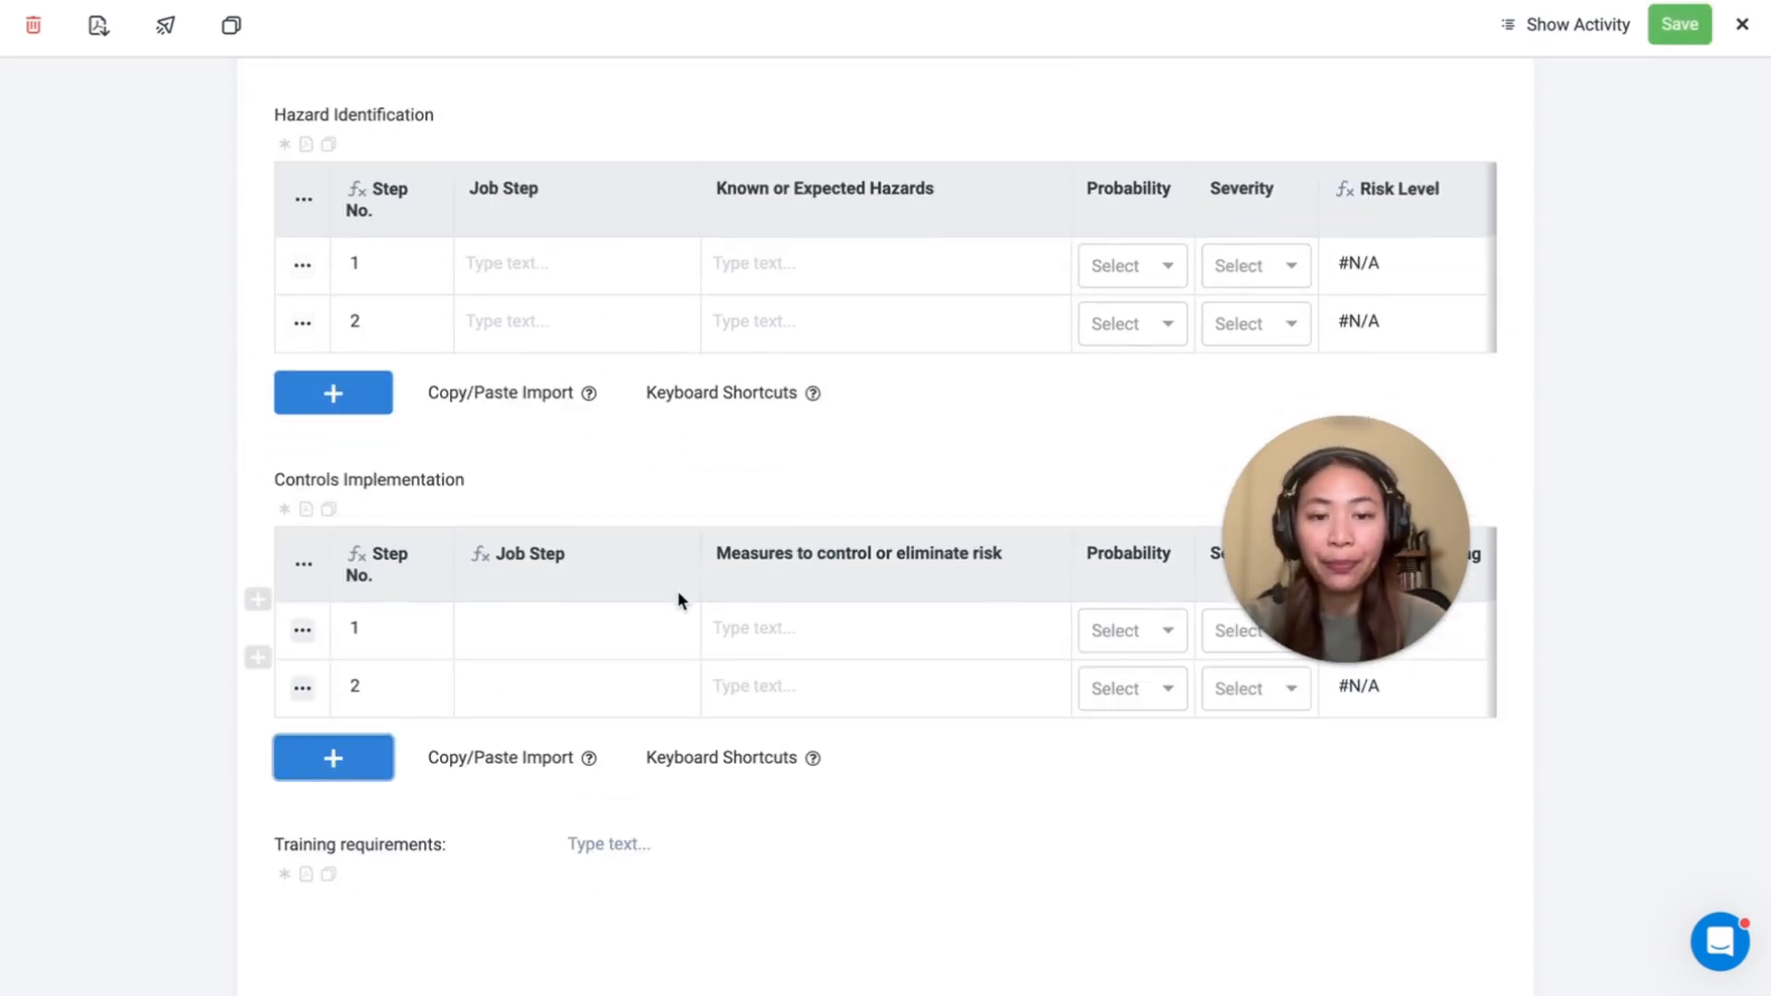
left_click(506, 264)
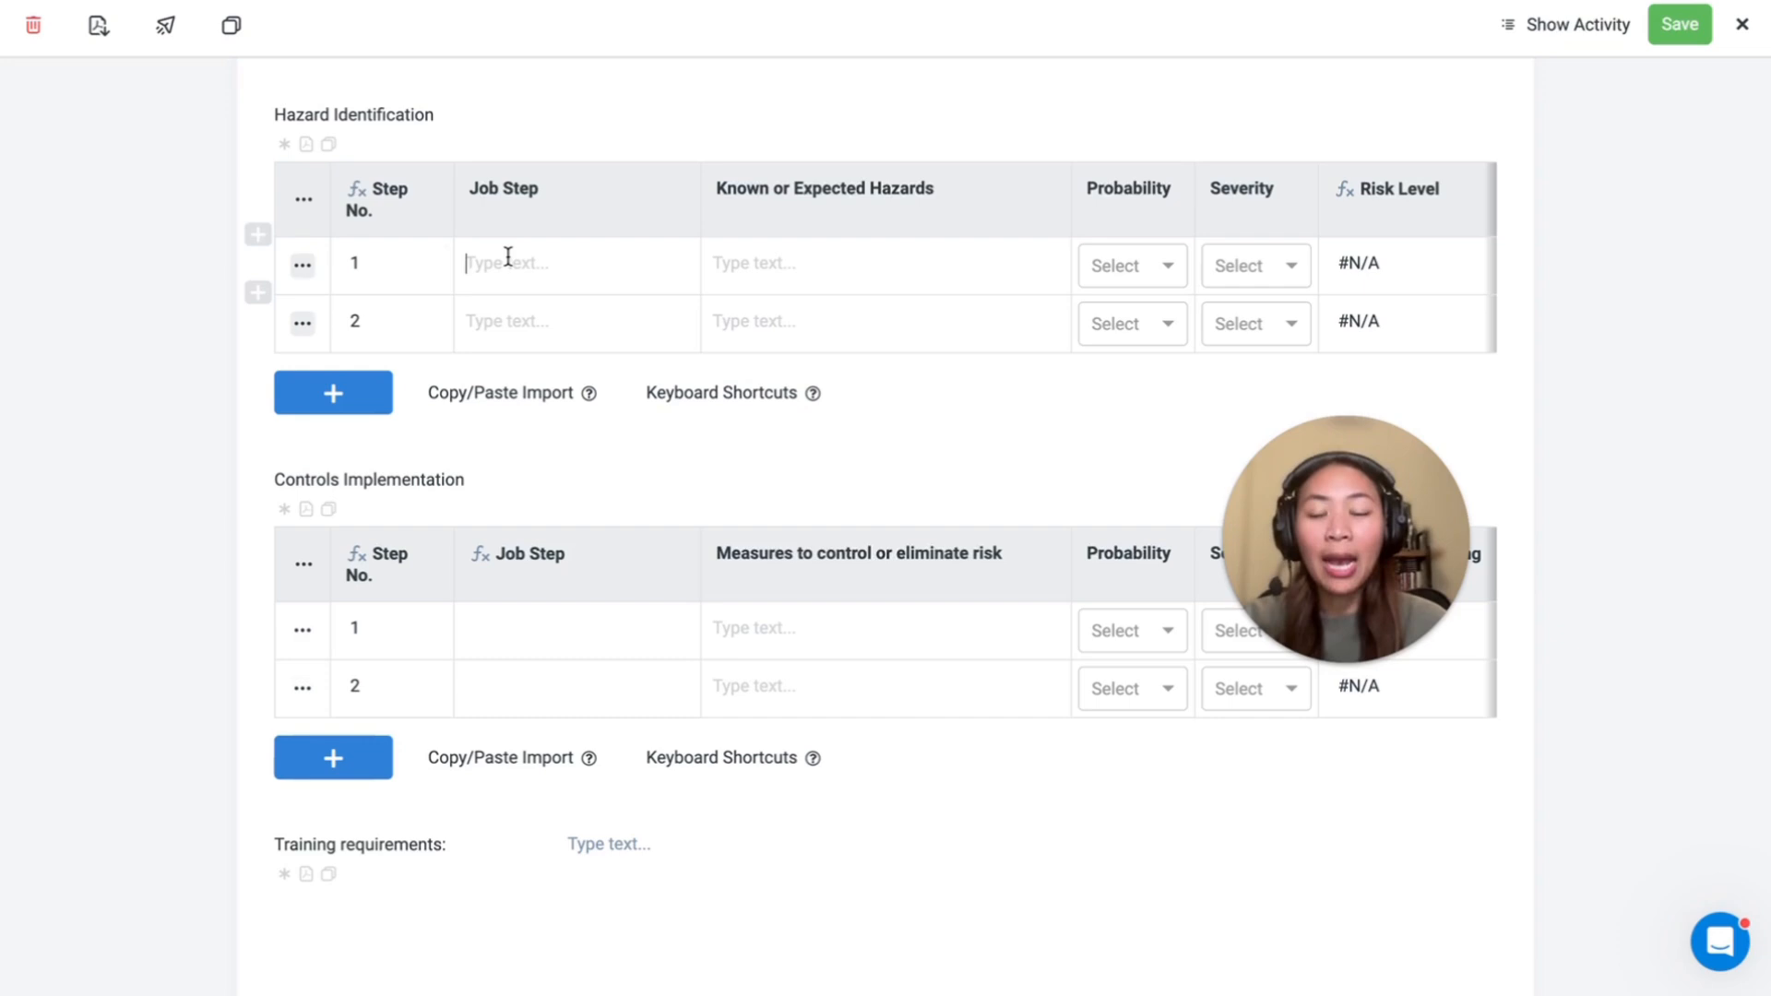
type("Example")
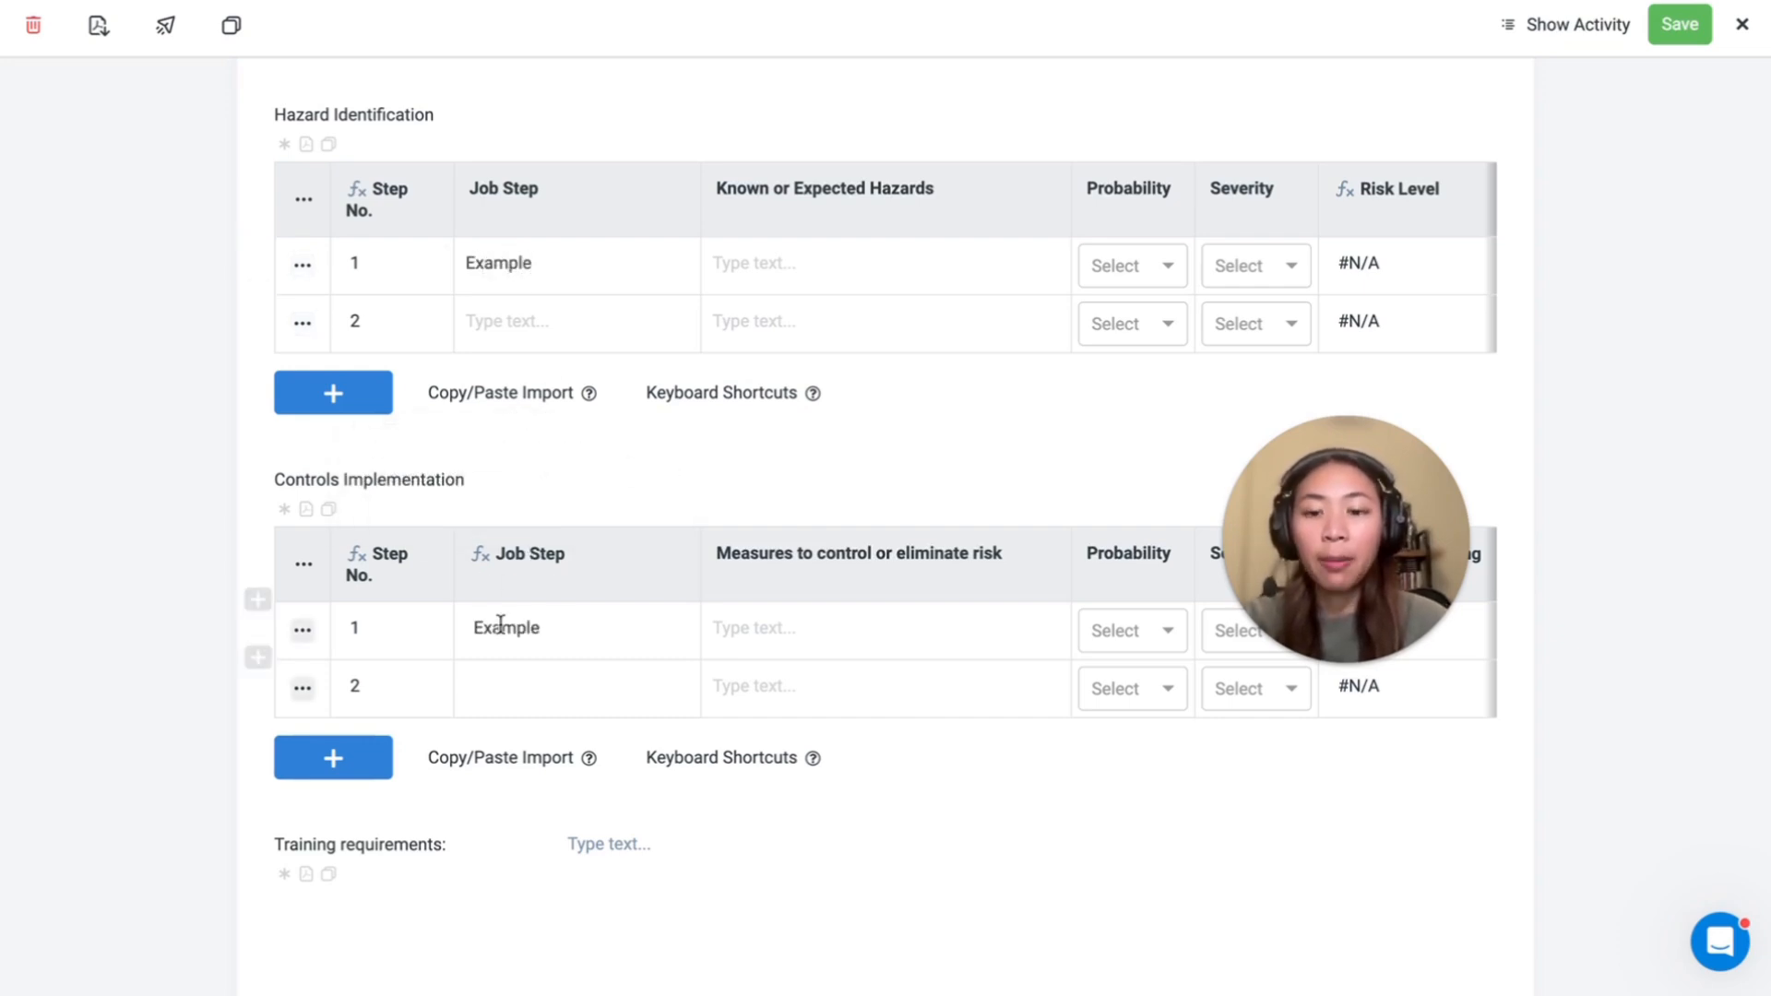
mouse_move(478, 553)
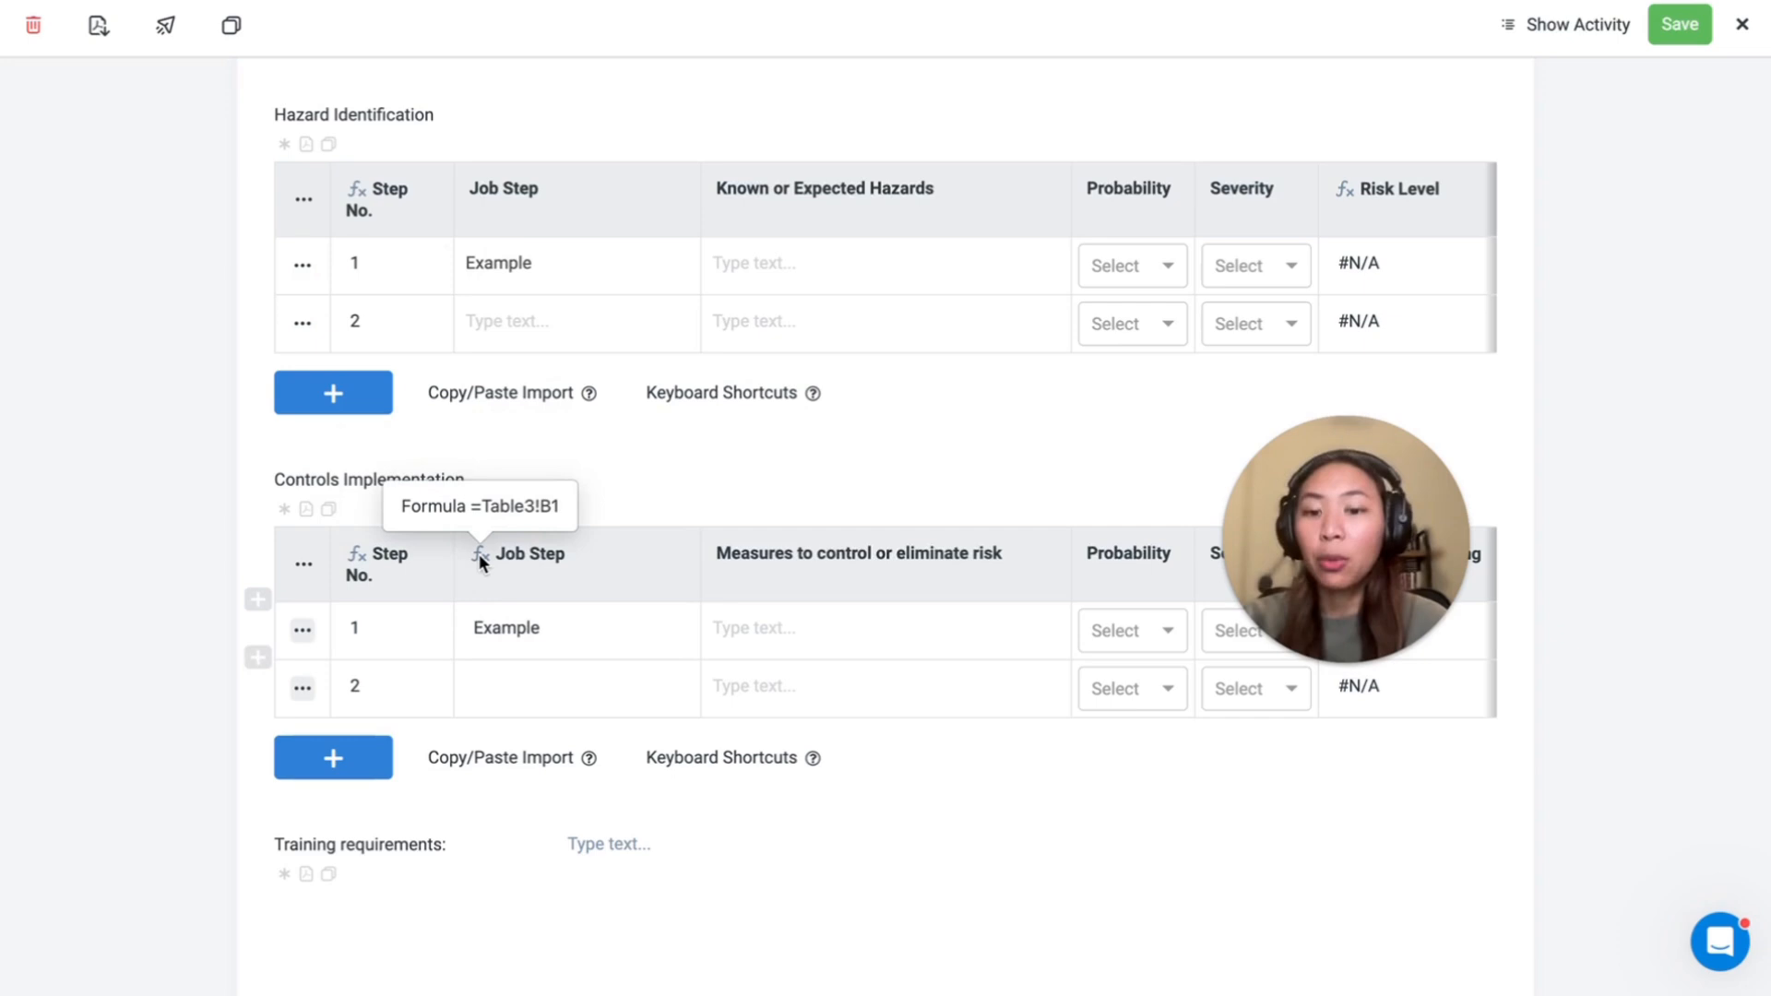
scroll("down", 3)
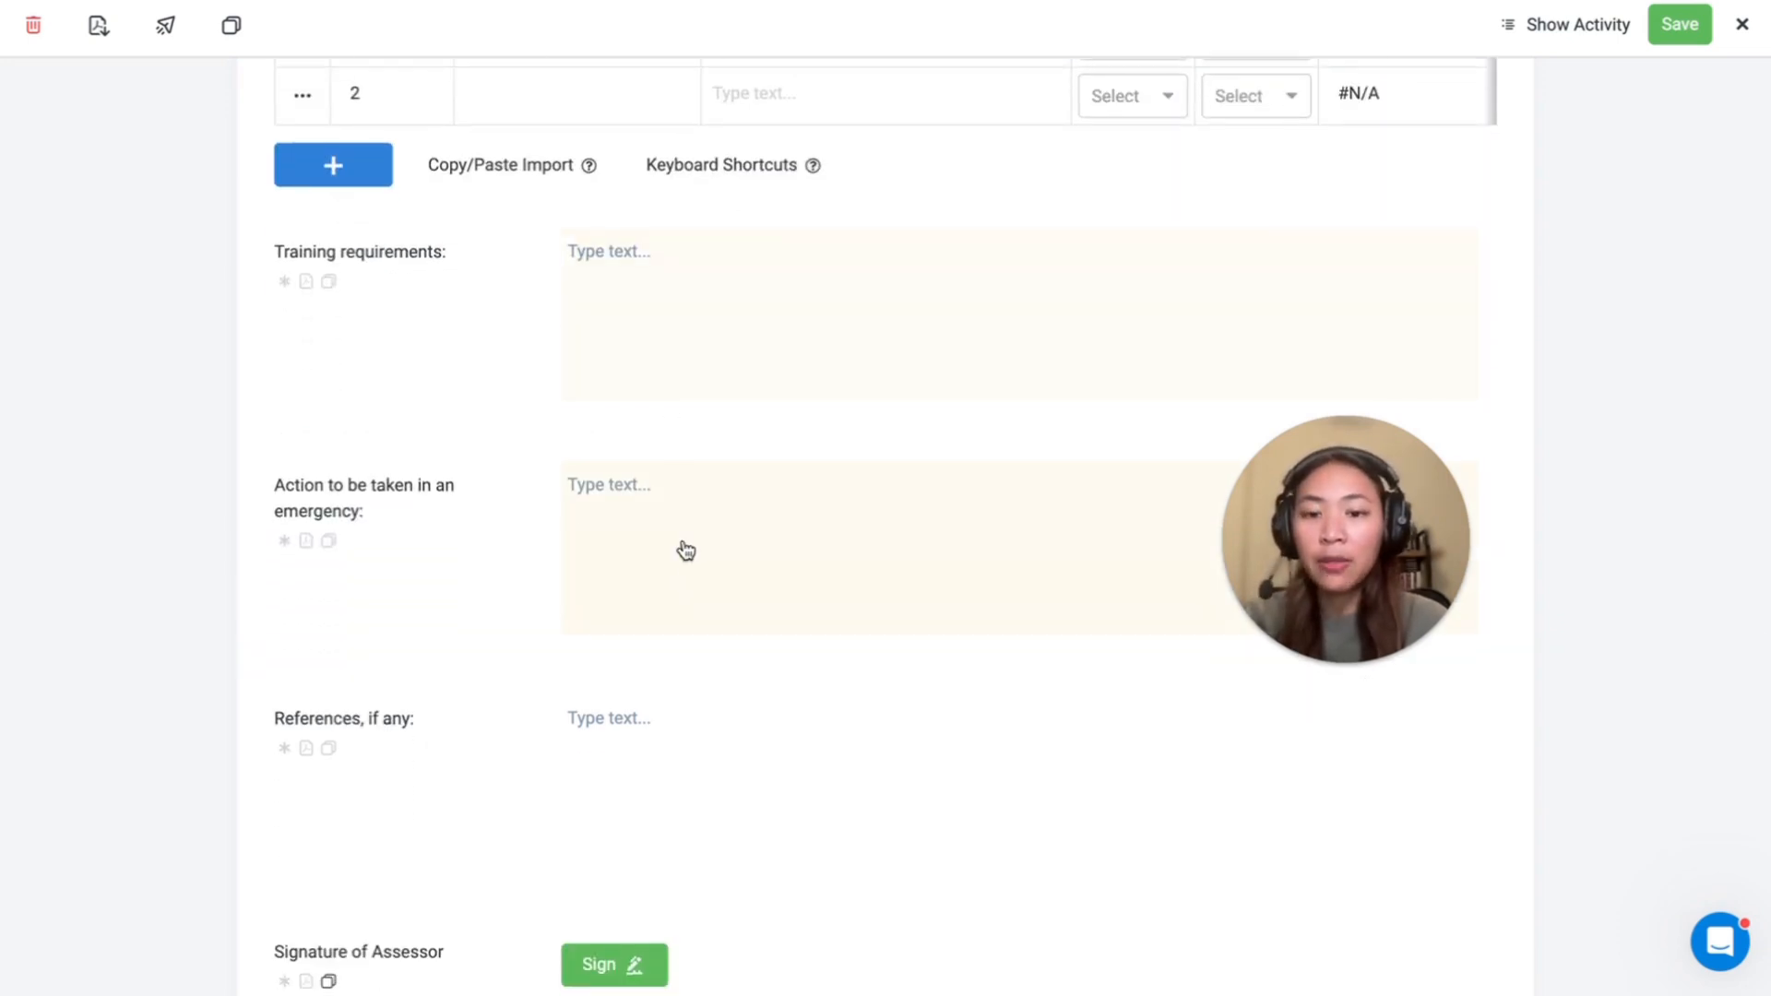
scroll("down", 3)
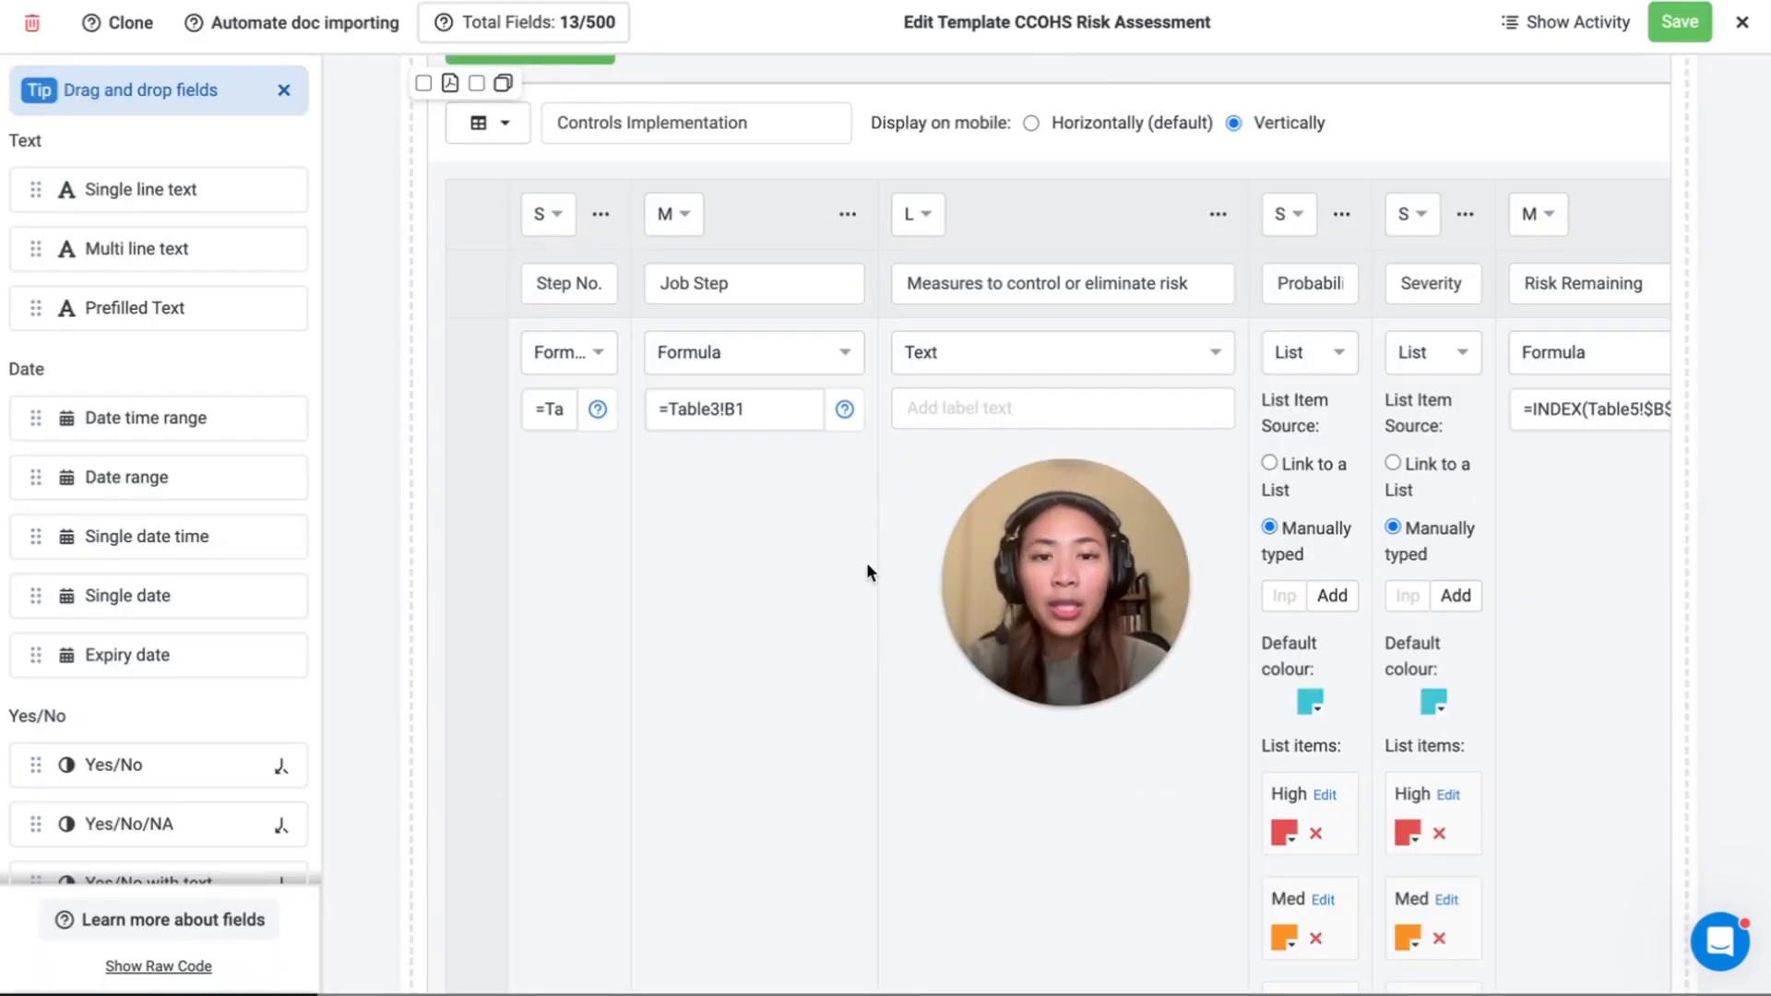
mouse_move(773, 524)
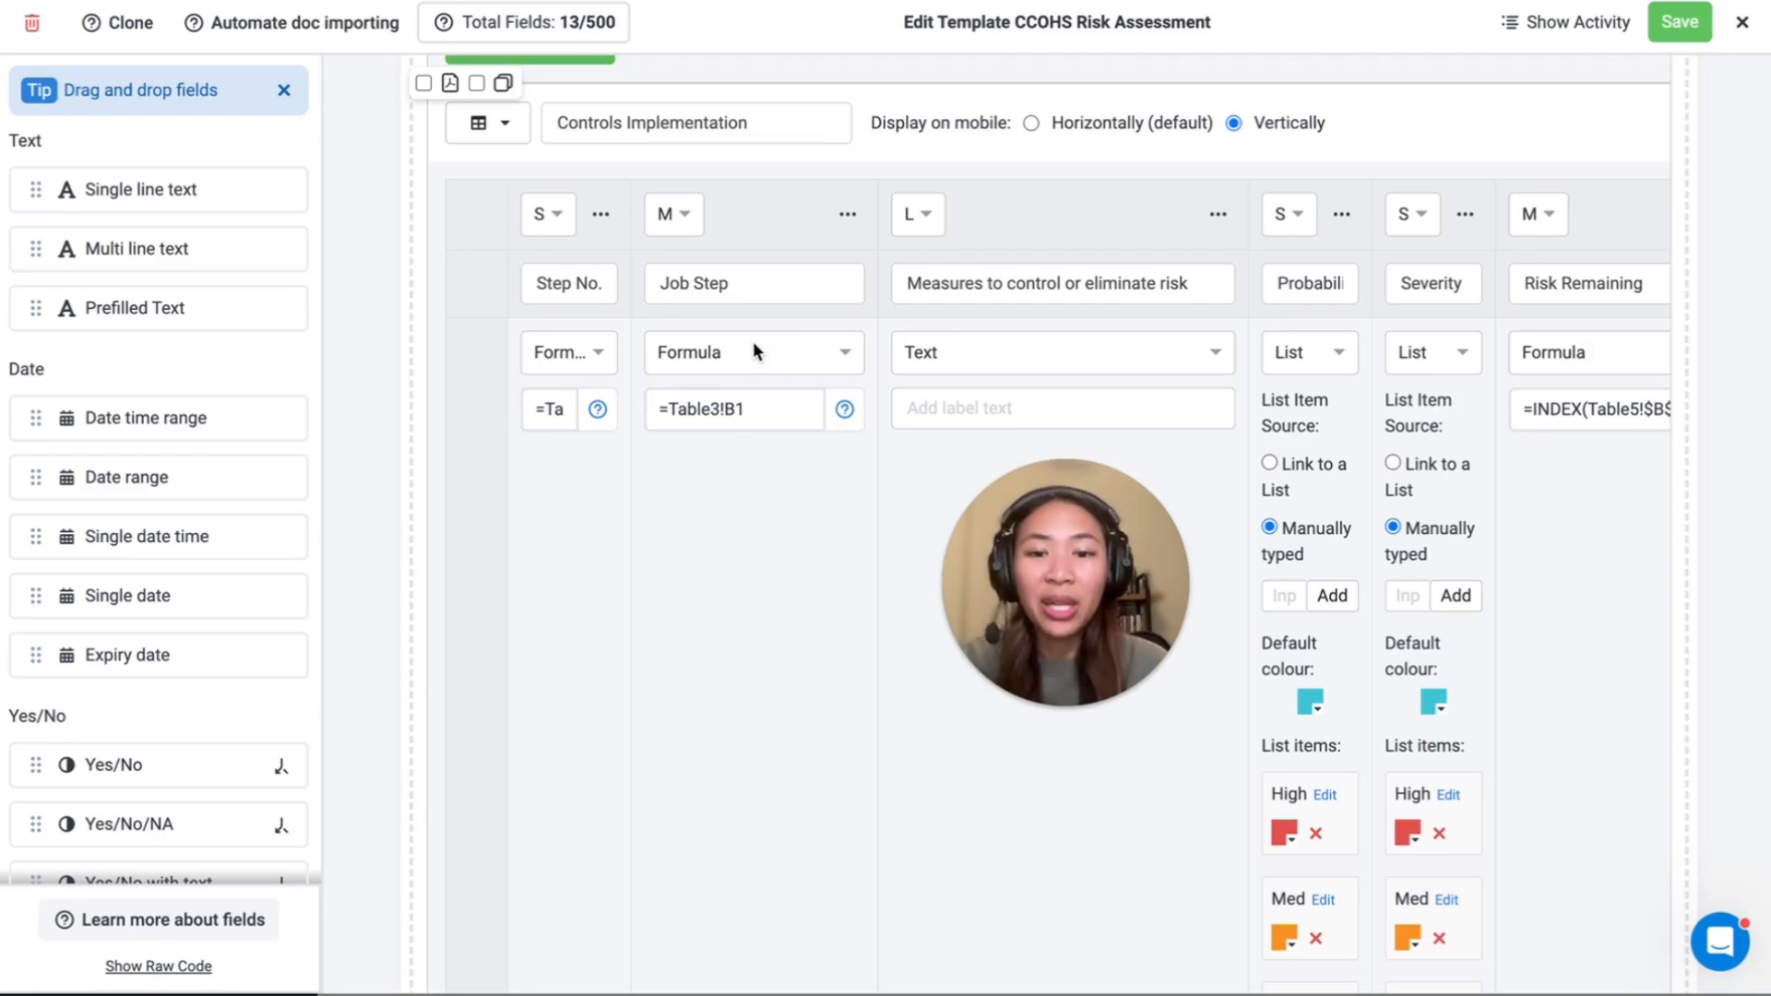
Step: Review the Controls Implementation column settings and close the template editor to return to the timeline
scroll("up", 3)
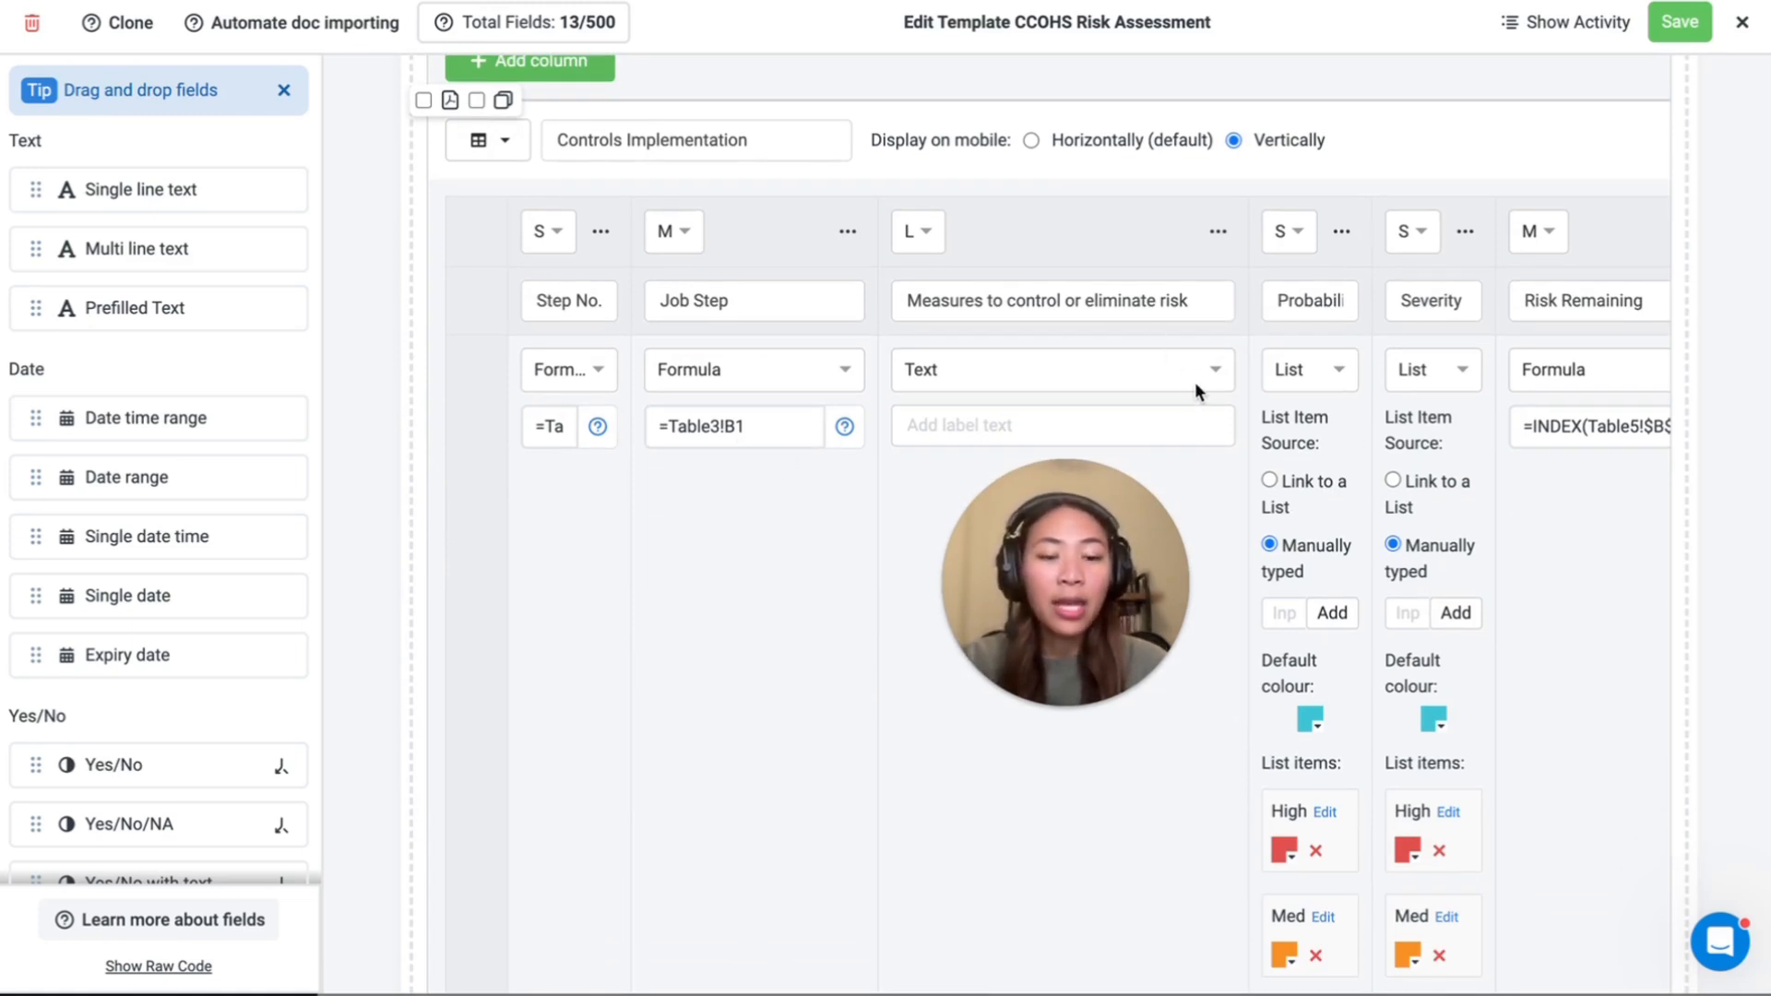
scroll("down", 3)
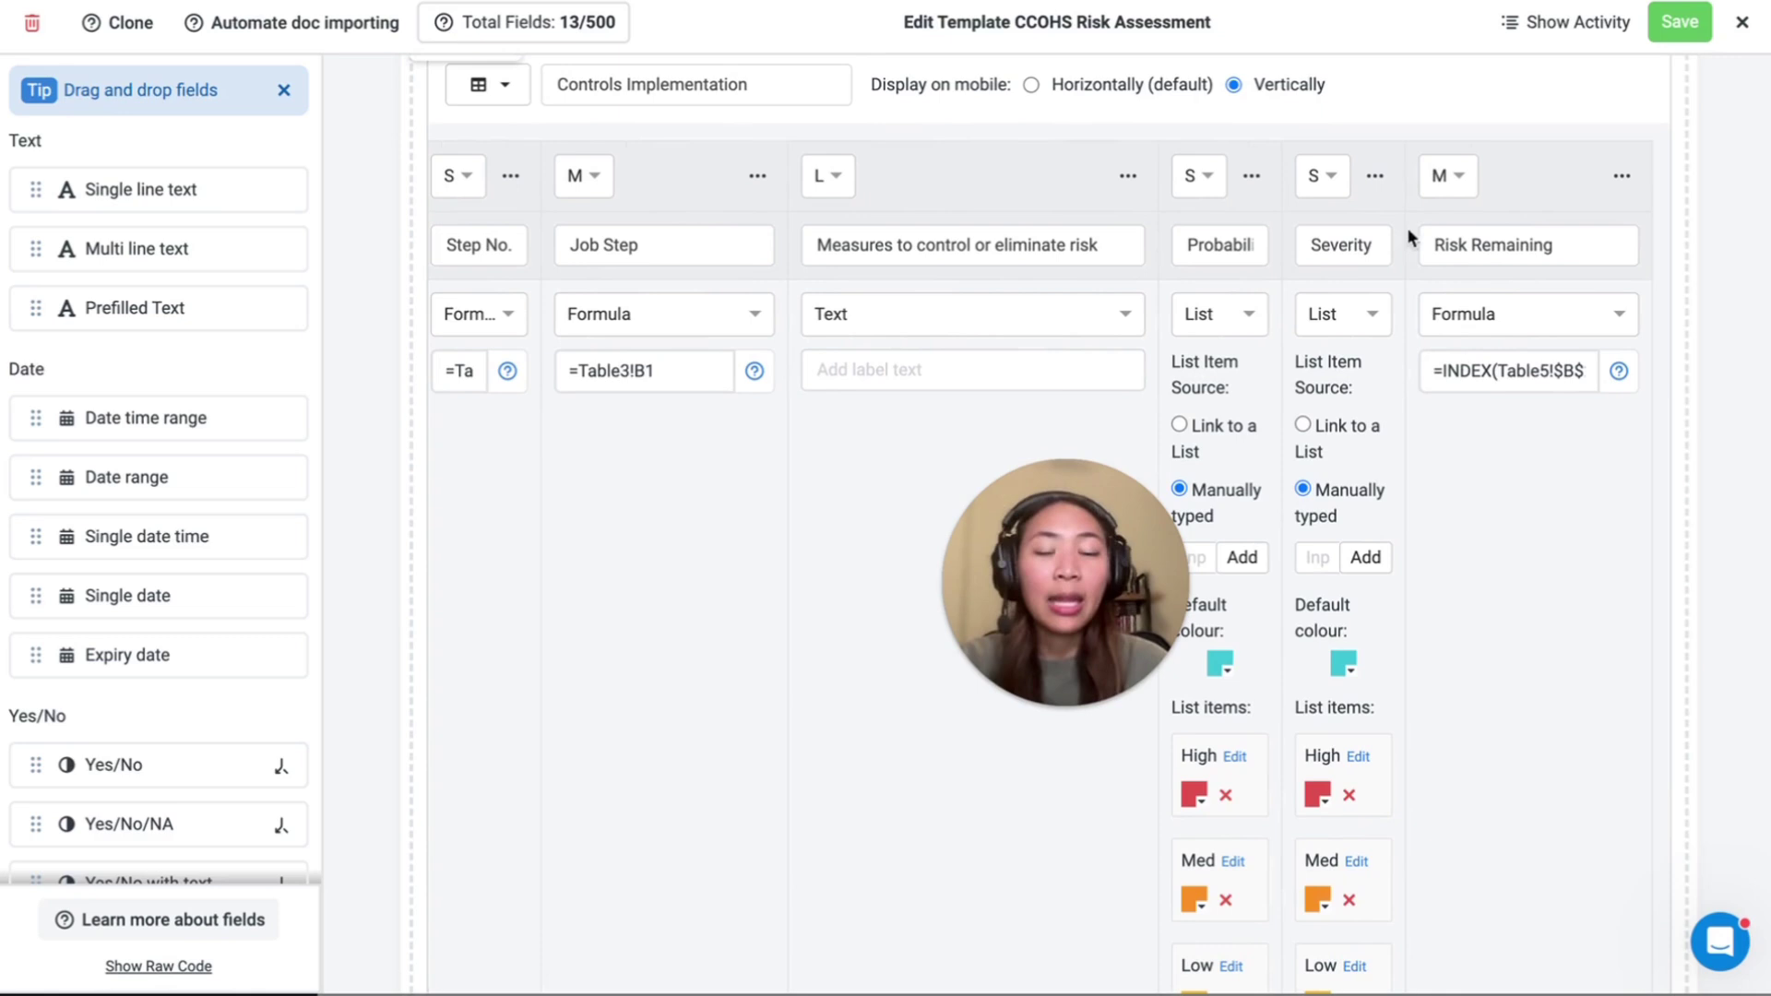
mouse_move(1528, 297)
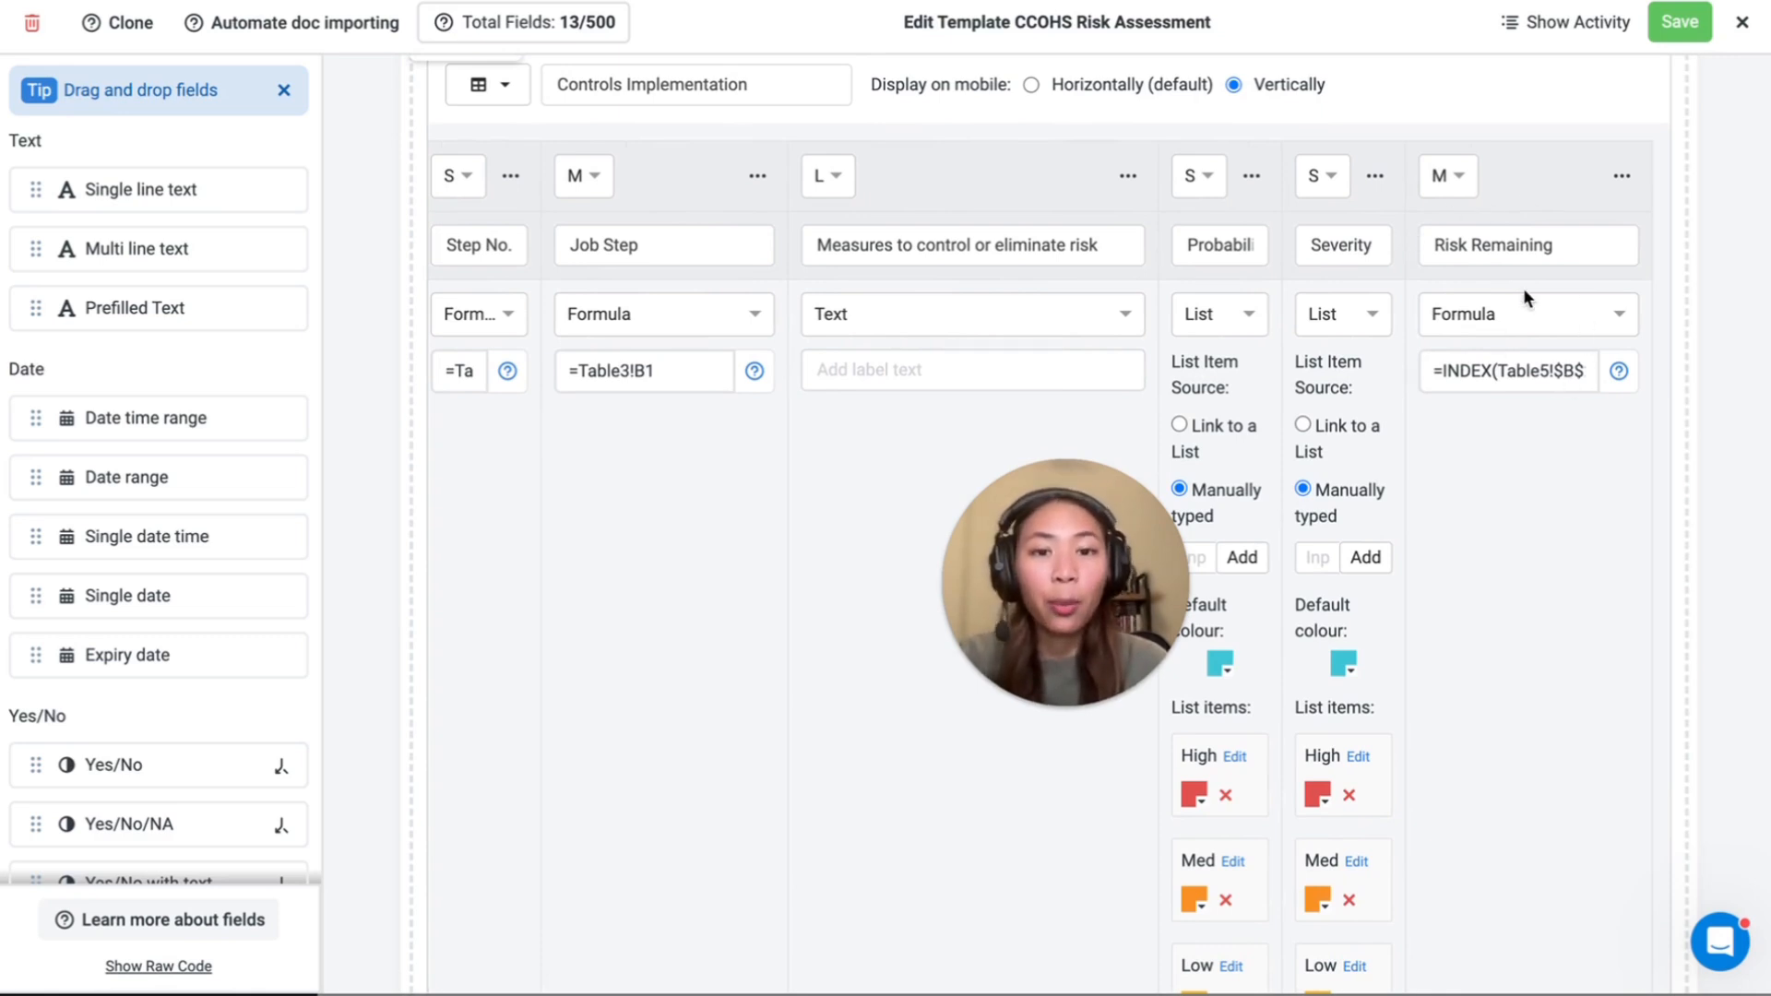
mouse_move(1256, 411)
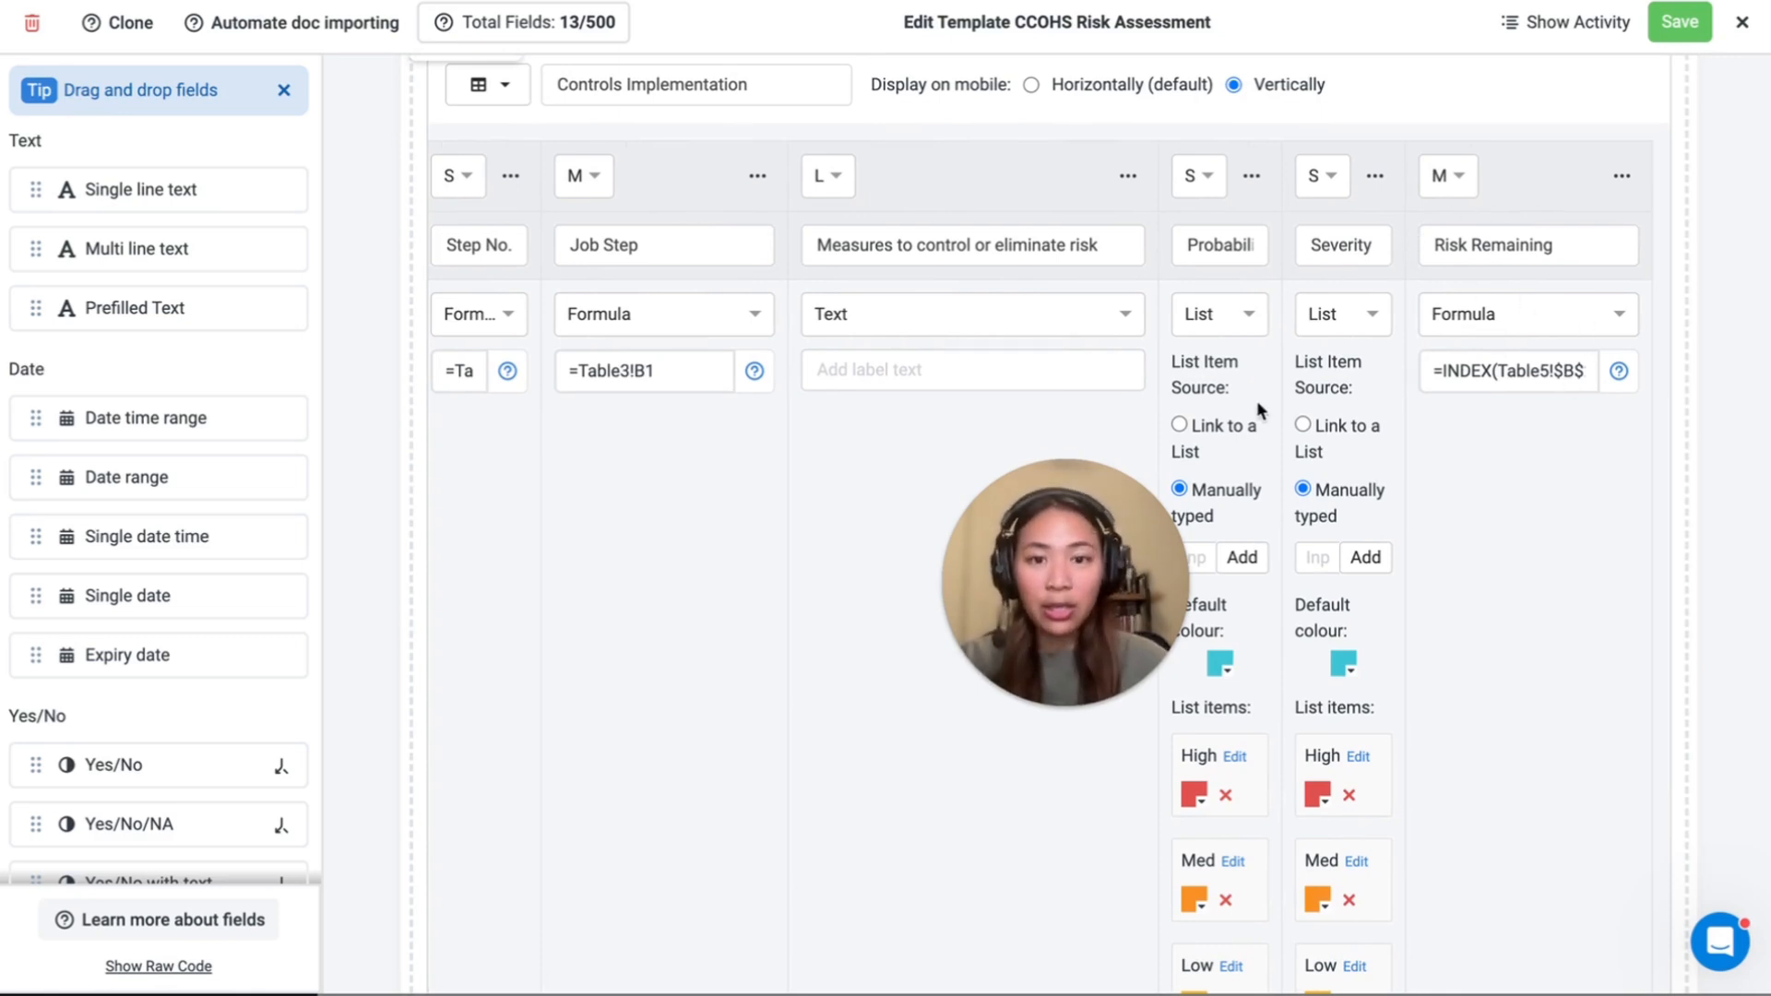
left_click(1743, 22)
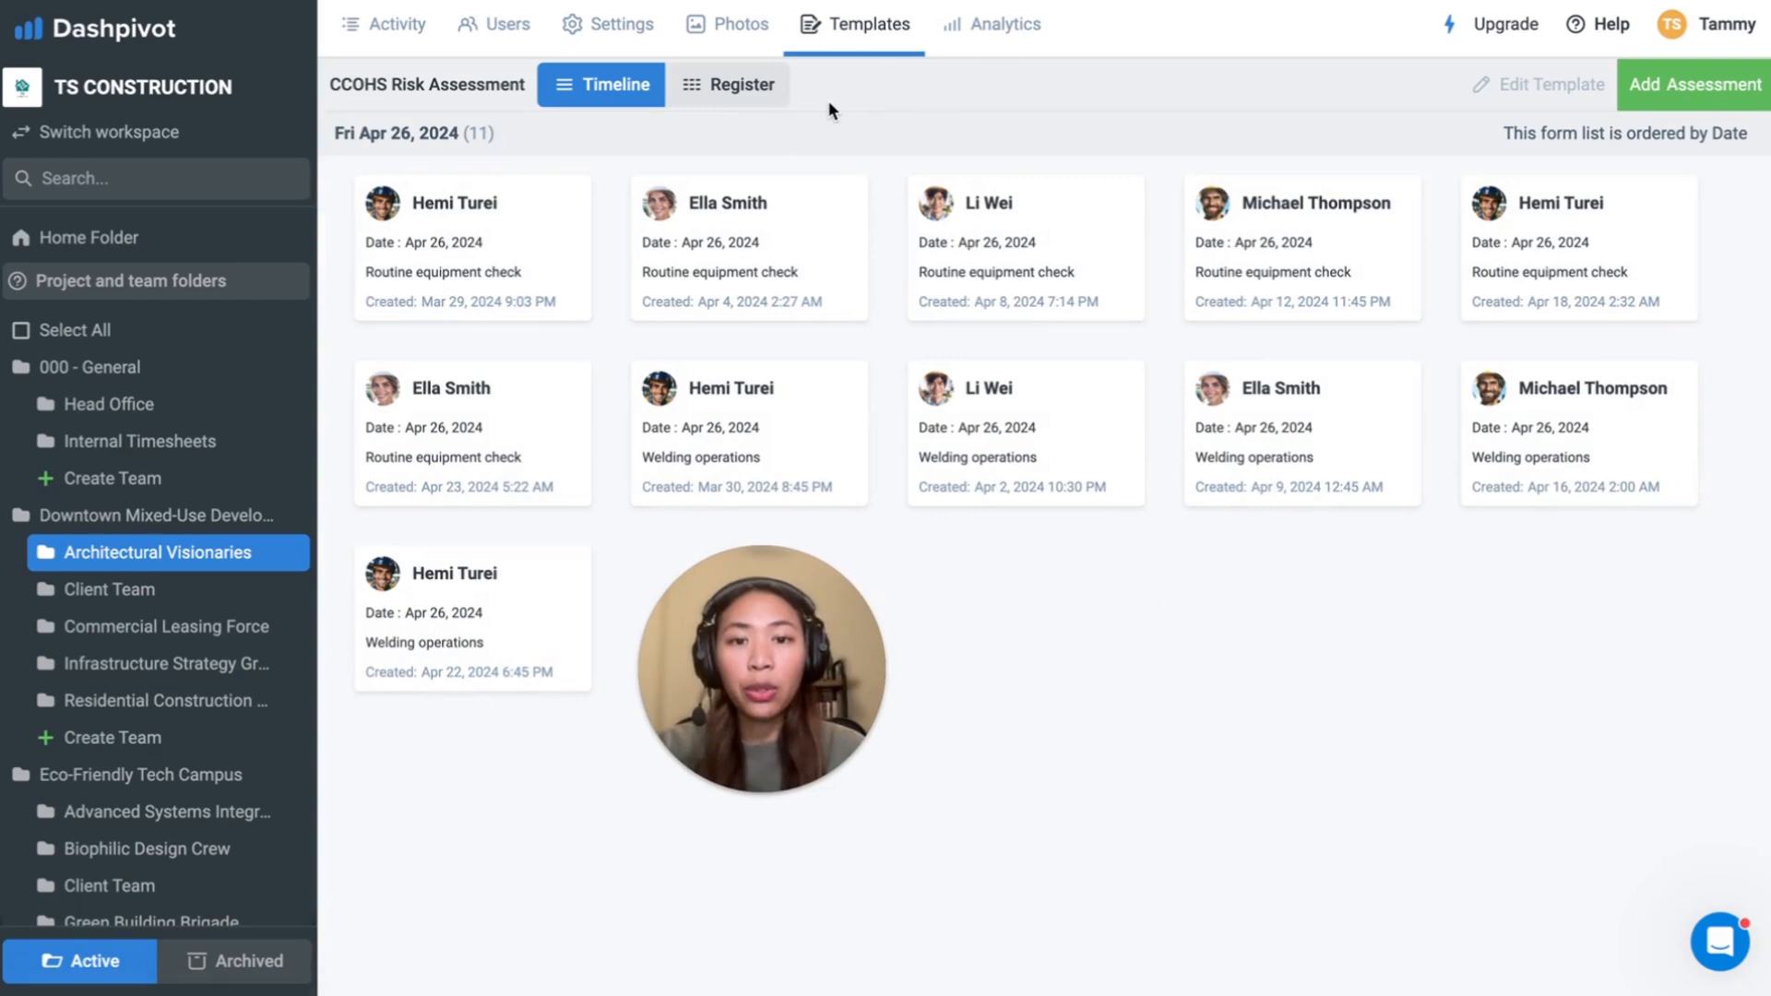
mouse_move(755, 92)
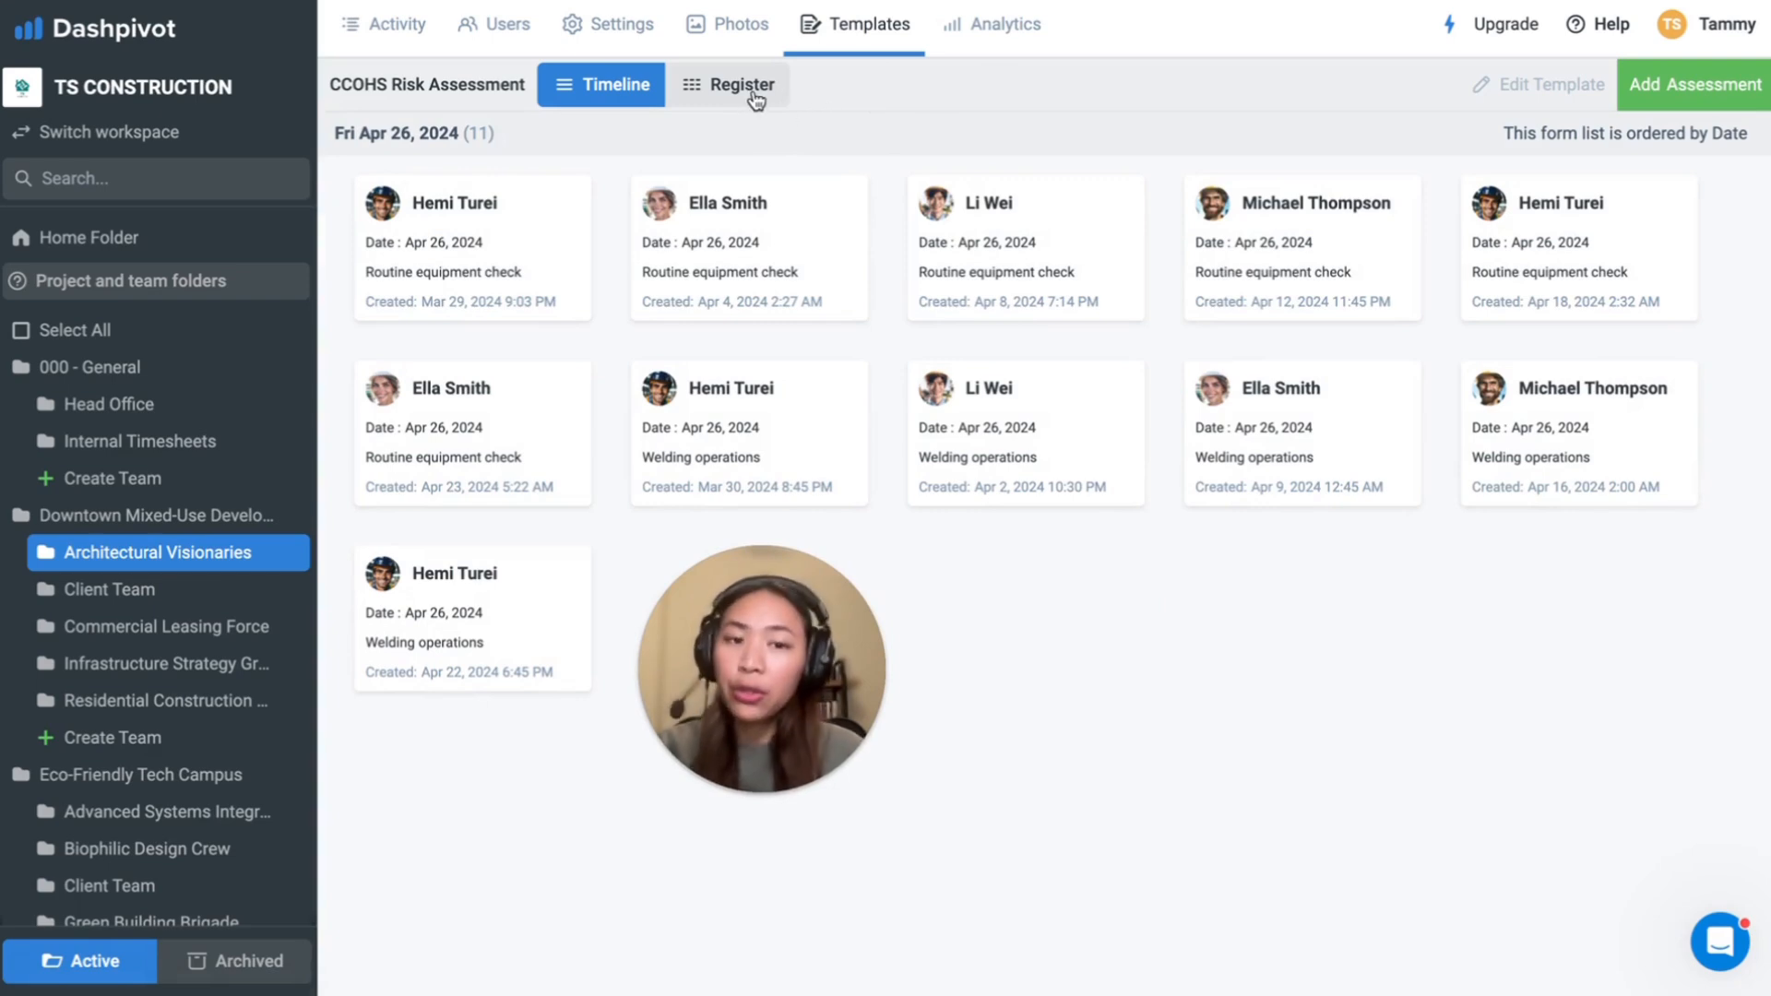
Step: Switch the assessments to the register table view and select all rows
left_click(729, 83)
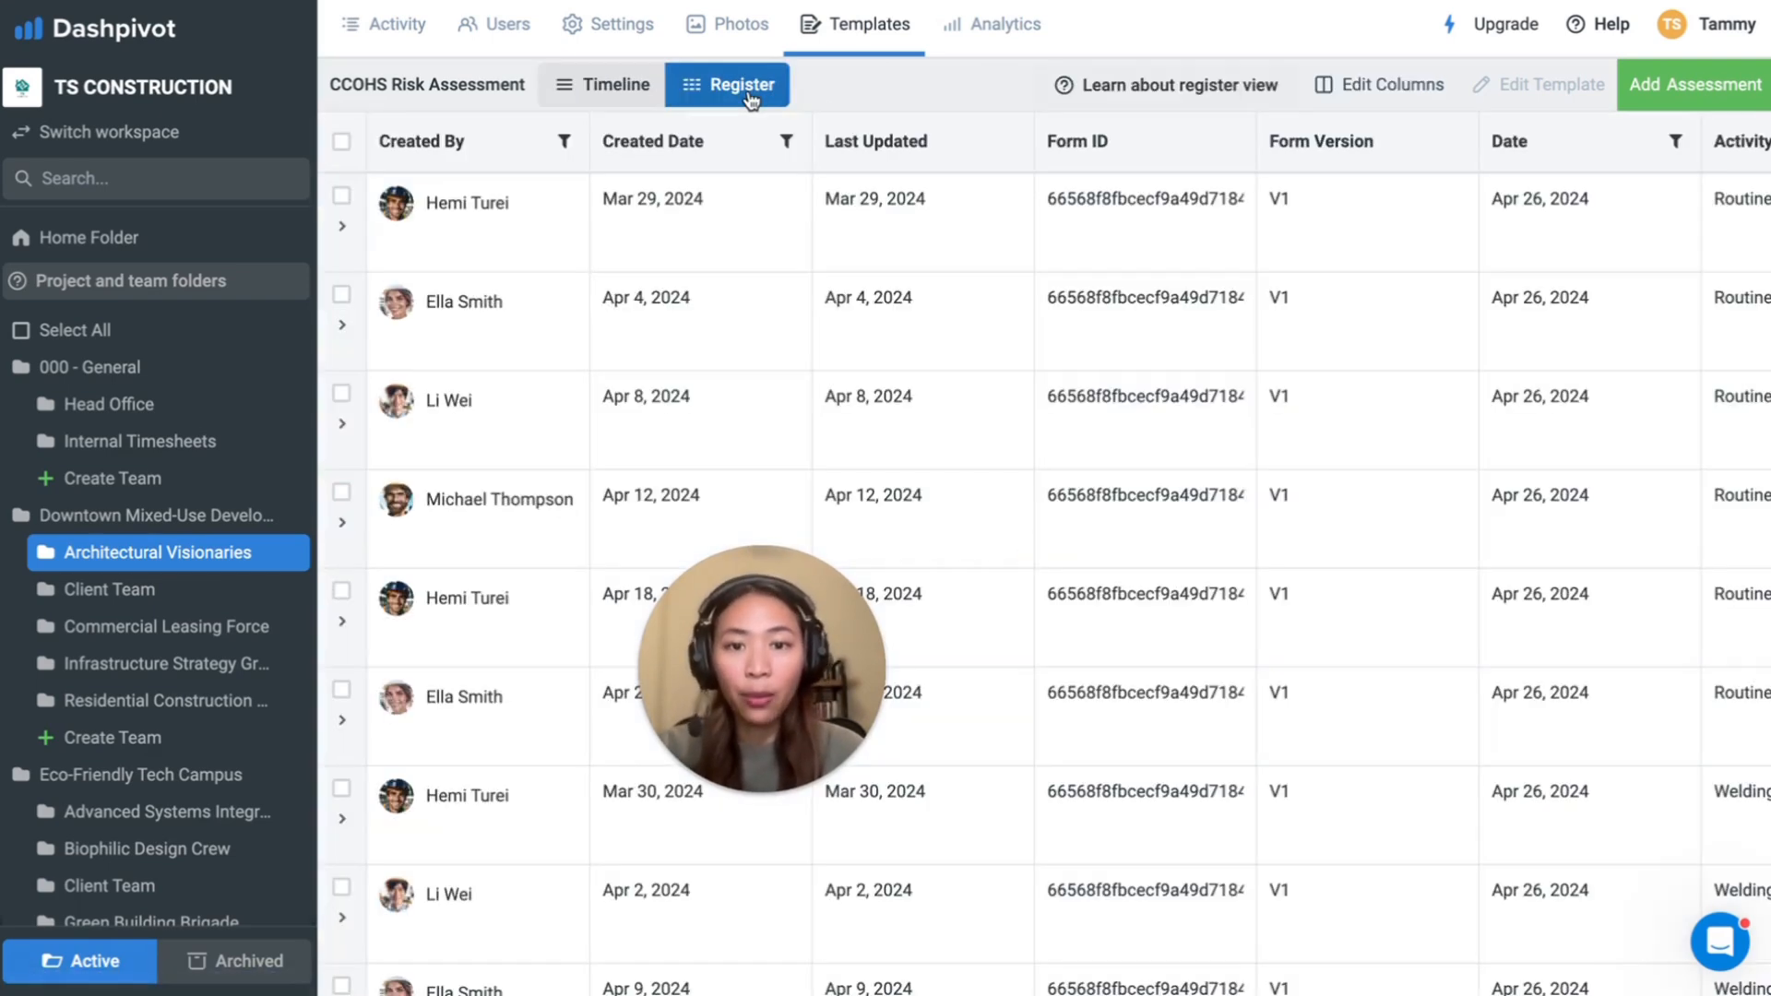
scroll("right", 3)
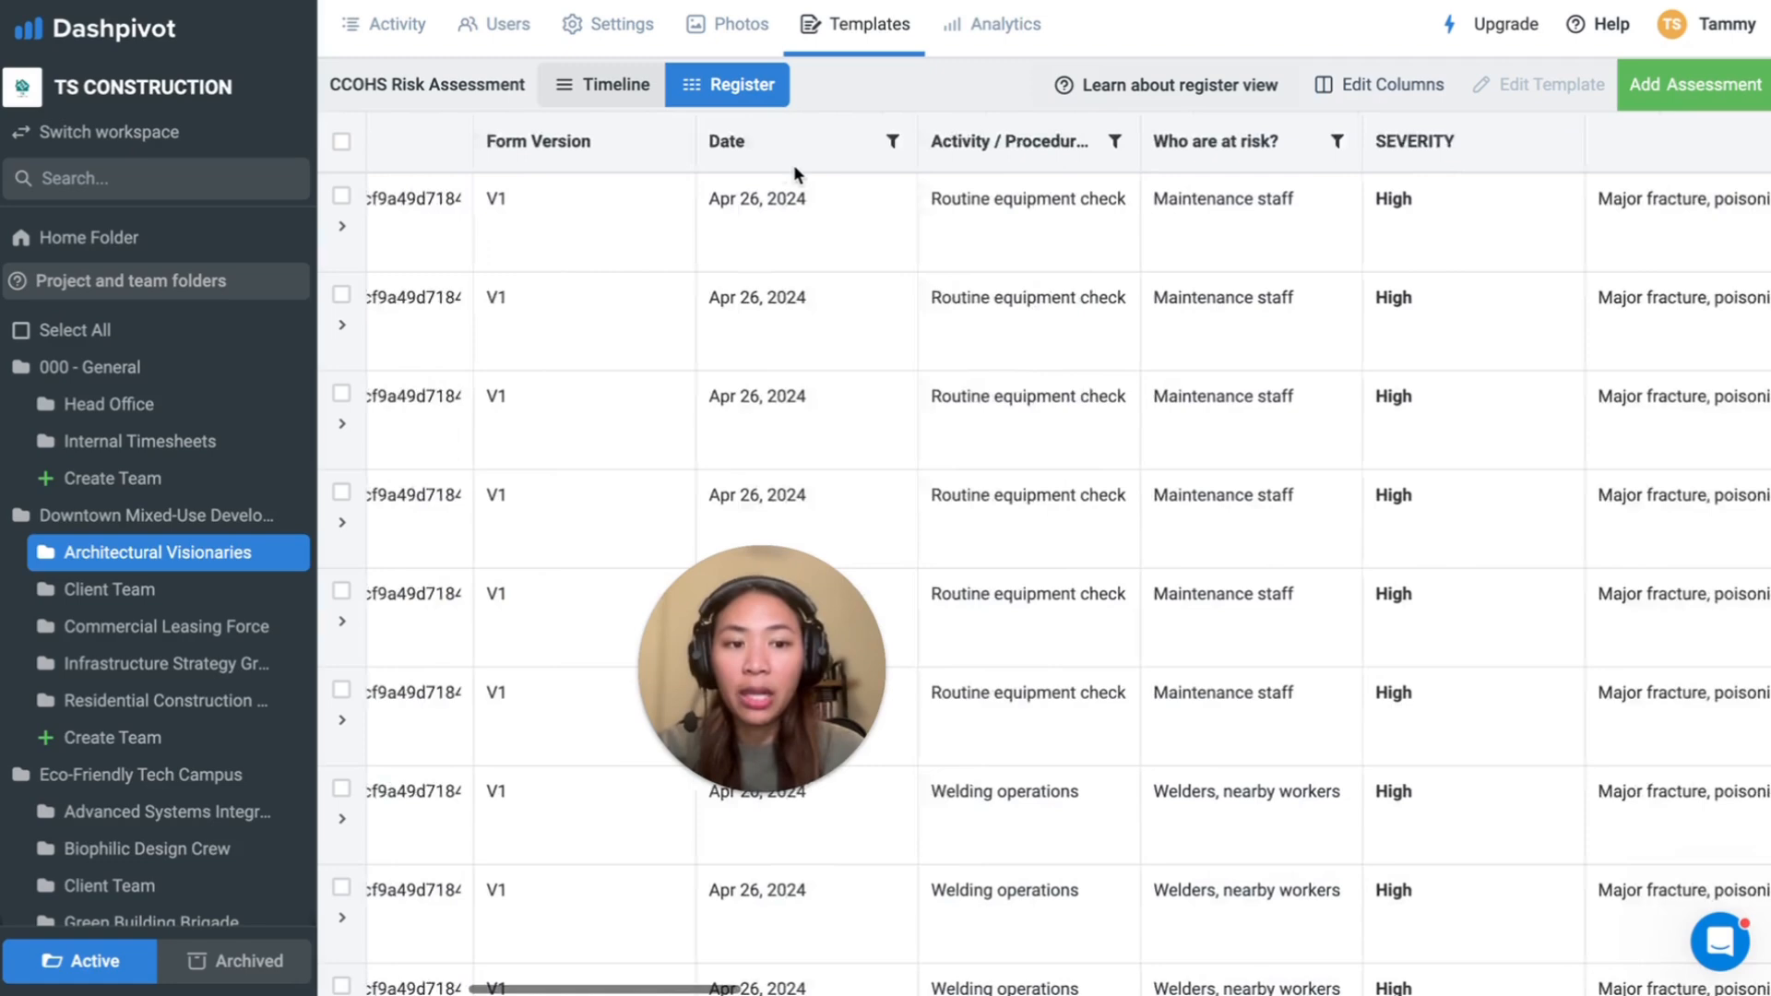
scroll("right", 3)
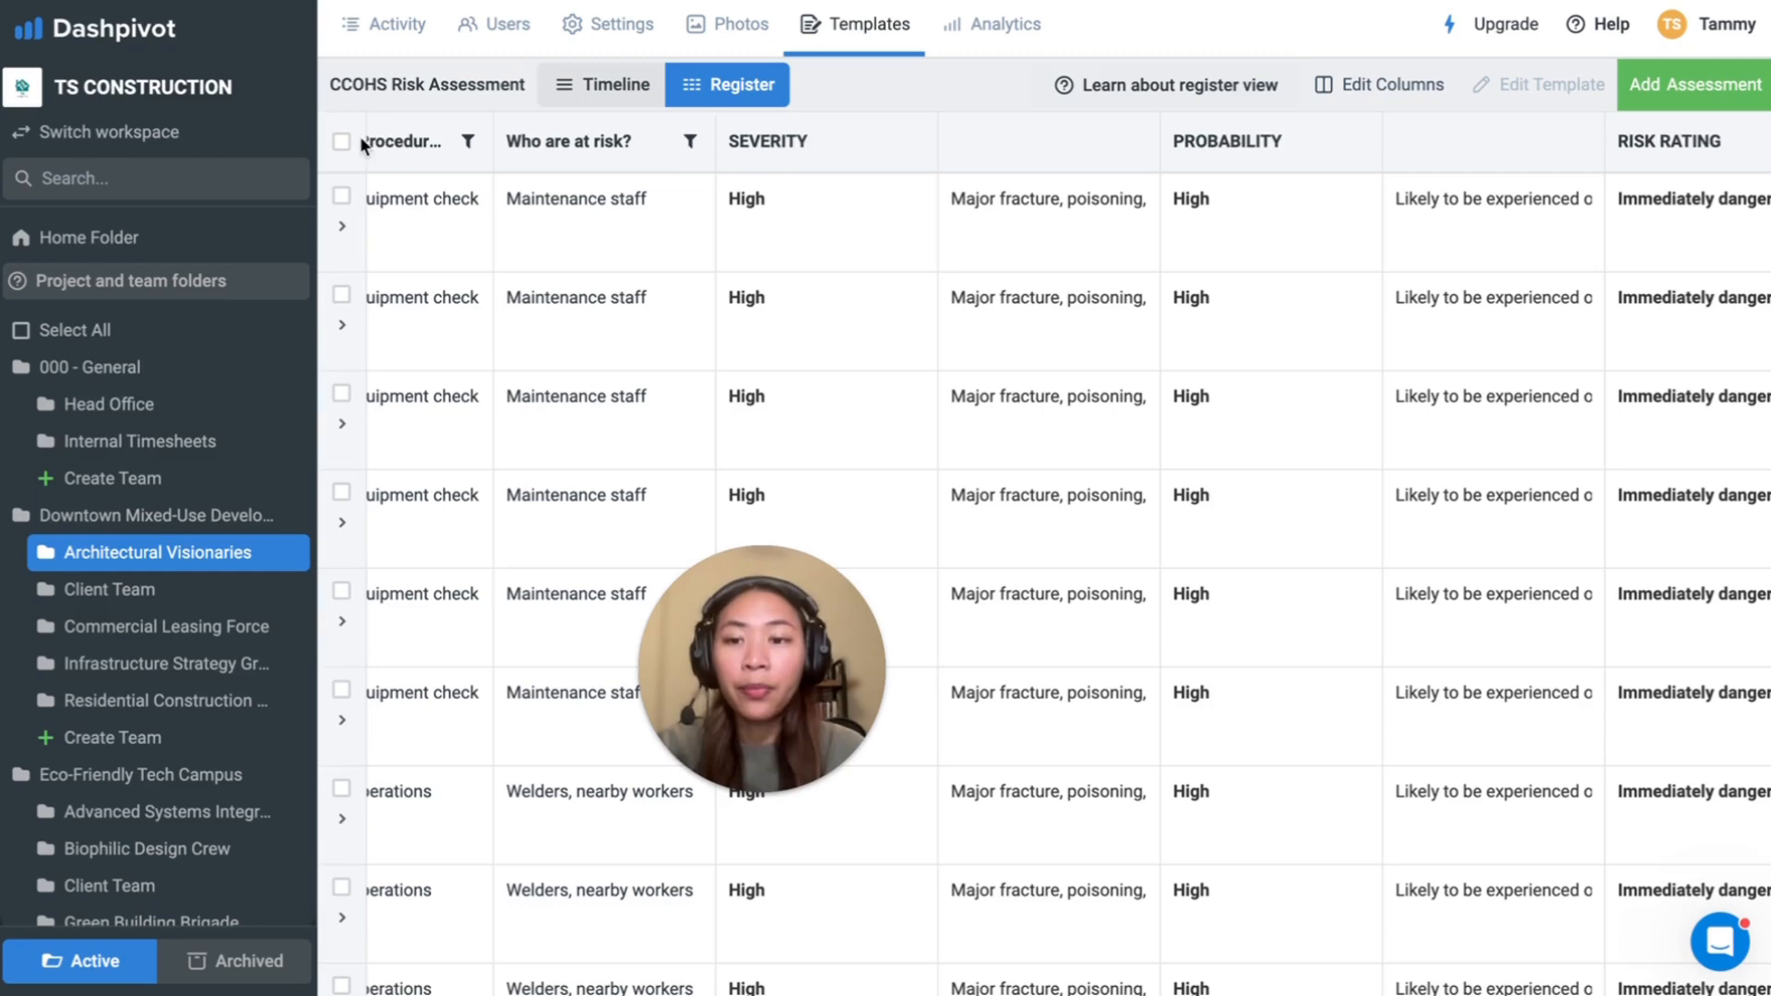
left_click(341, 142)
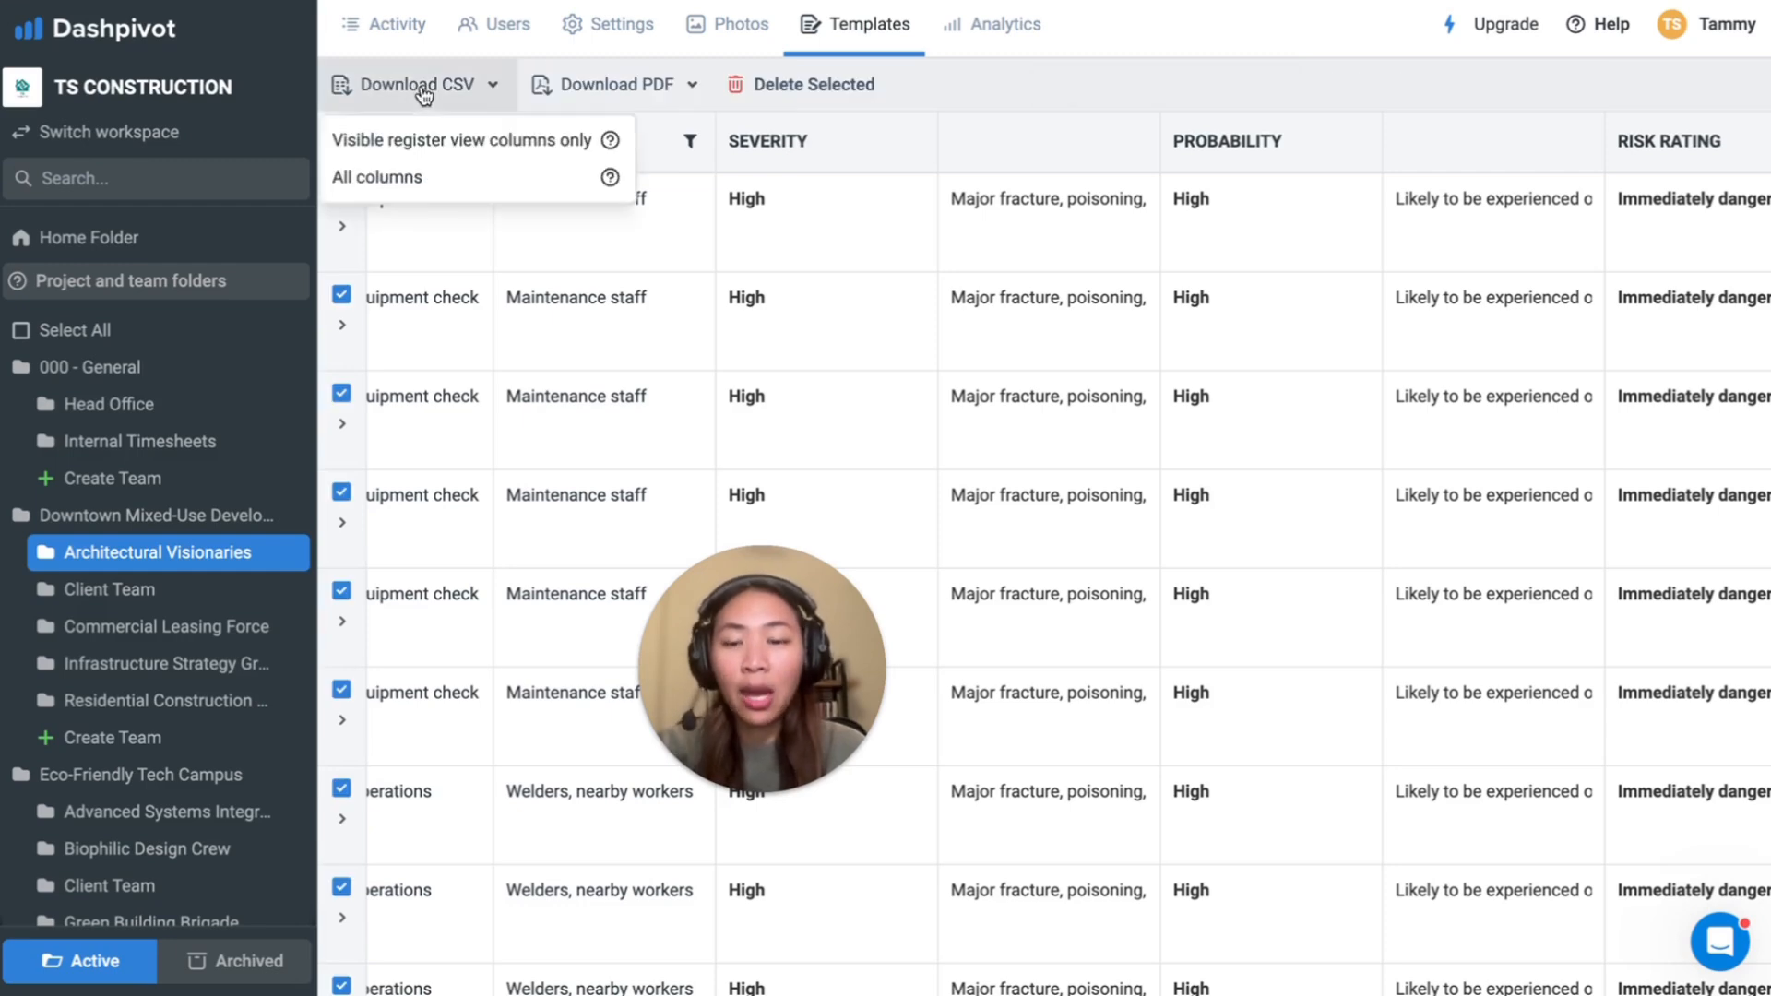
Step: Download the selected register entries as a CSV file
left_click(617, 83)
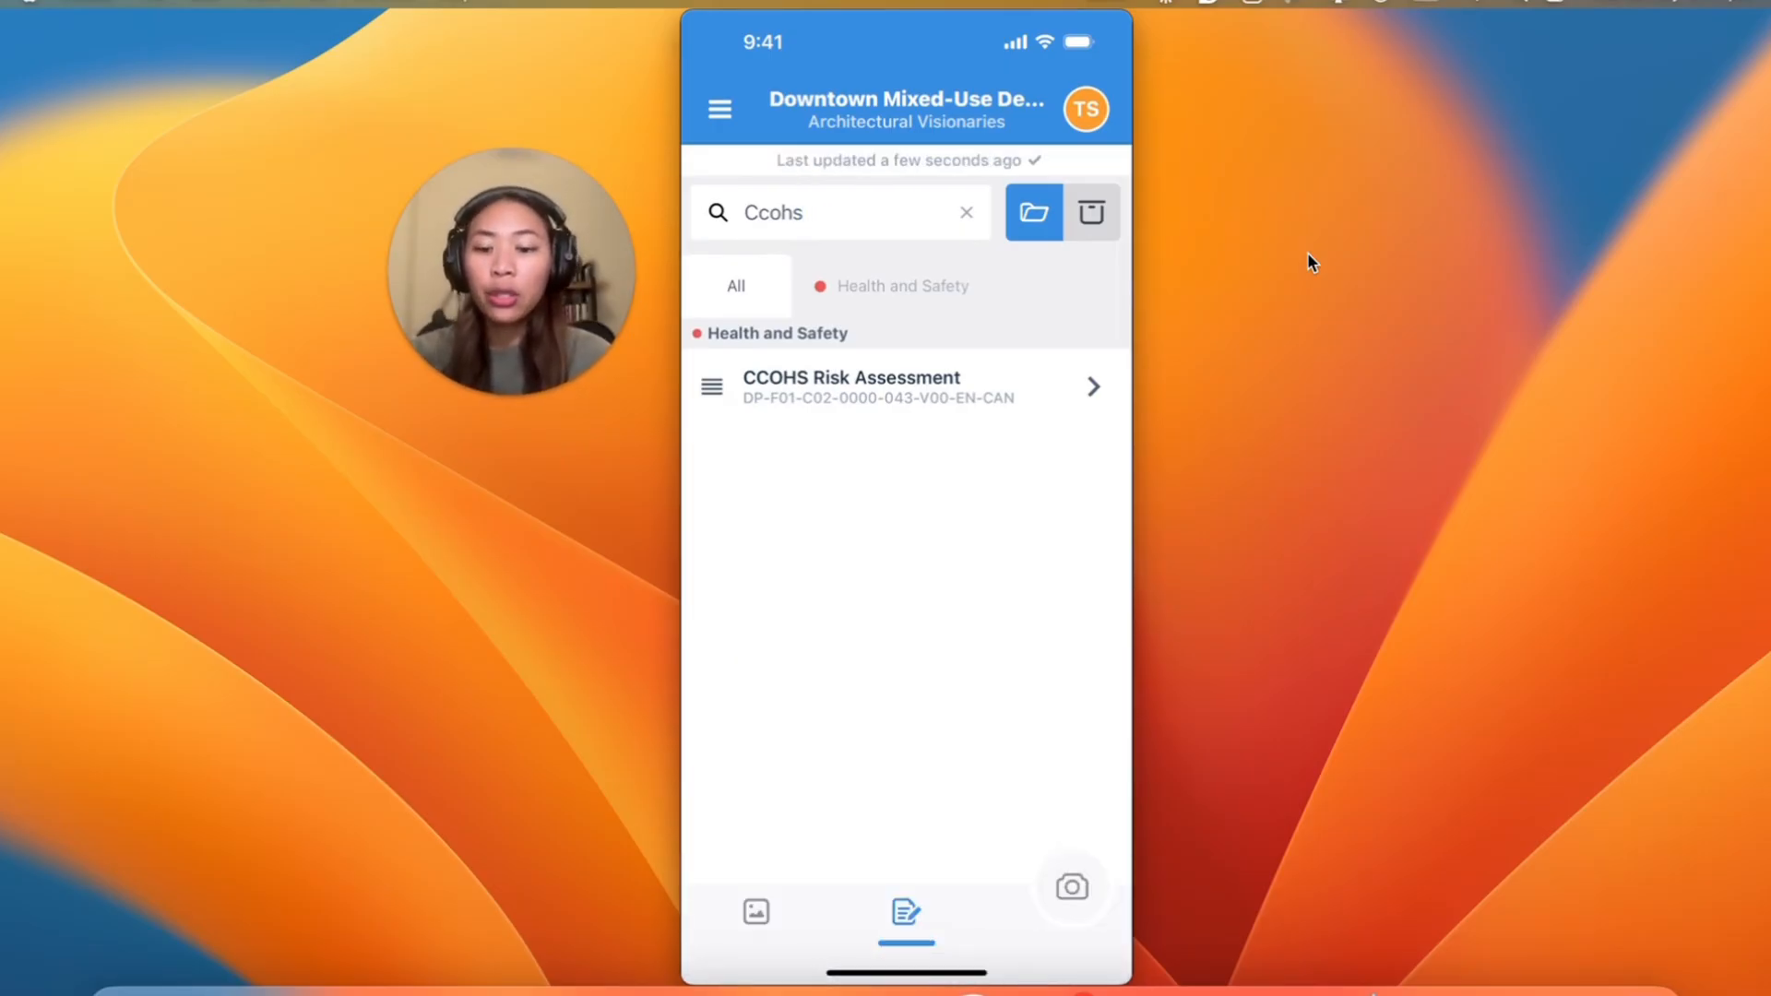
Step: Open the CCOHS Risk Assessment template in the mobile app and create a new assessment
left_click(851, 386)
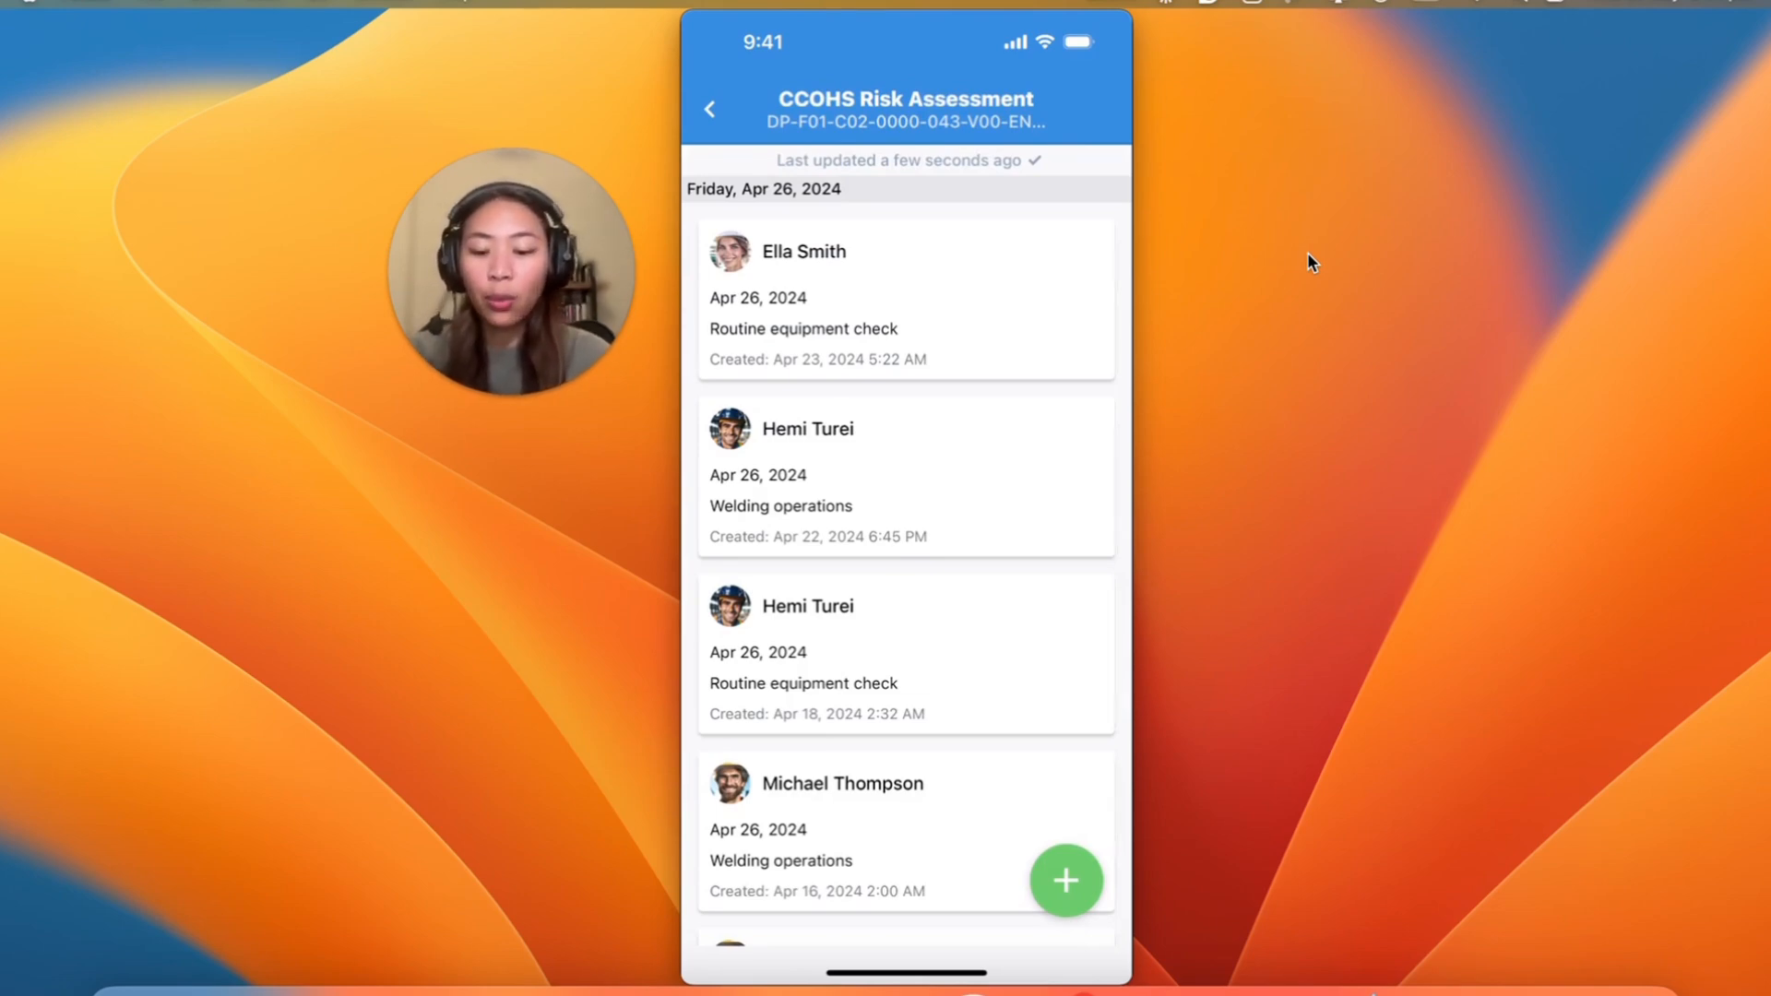
left_click(1063, 882)
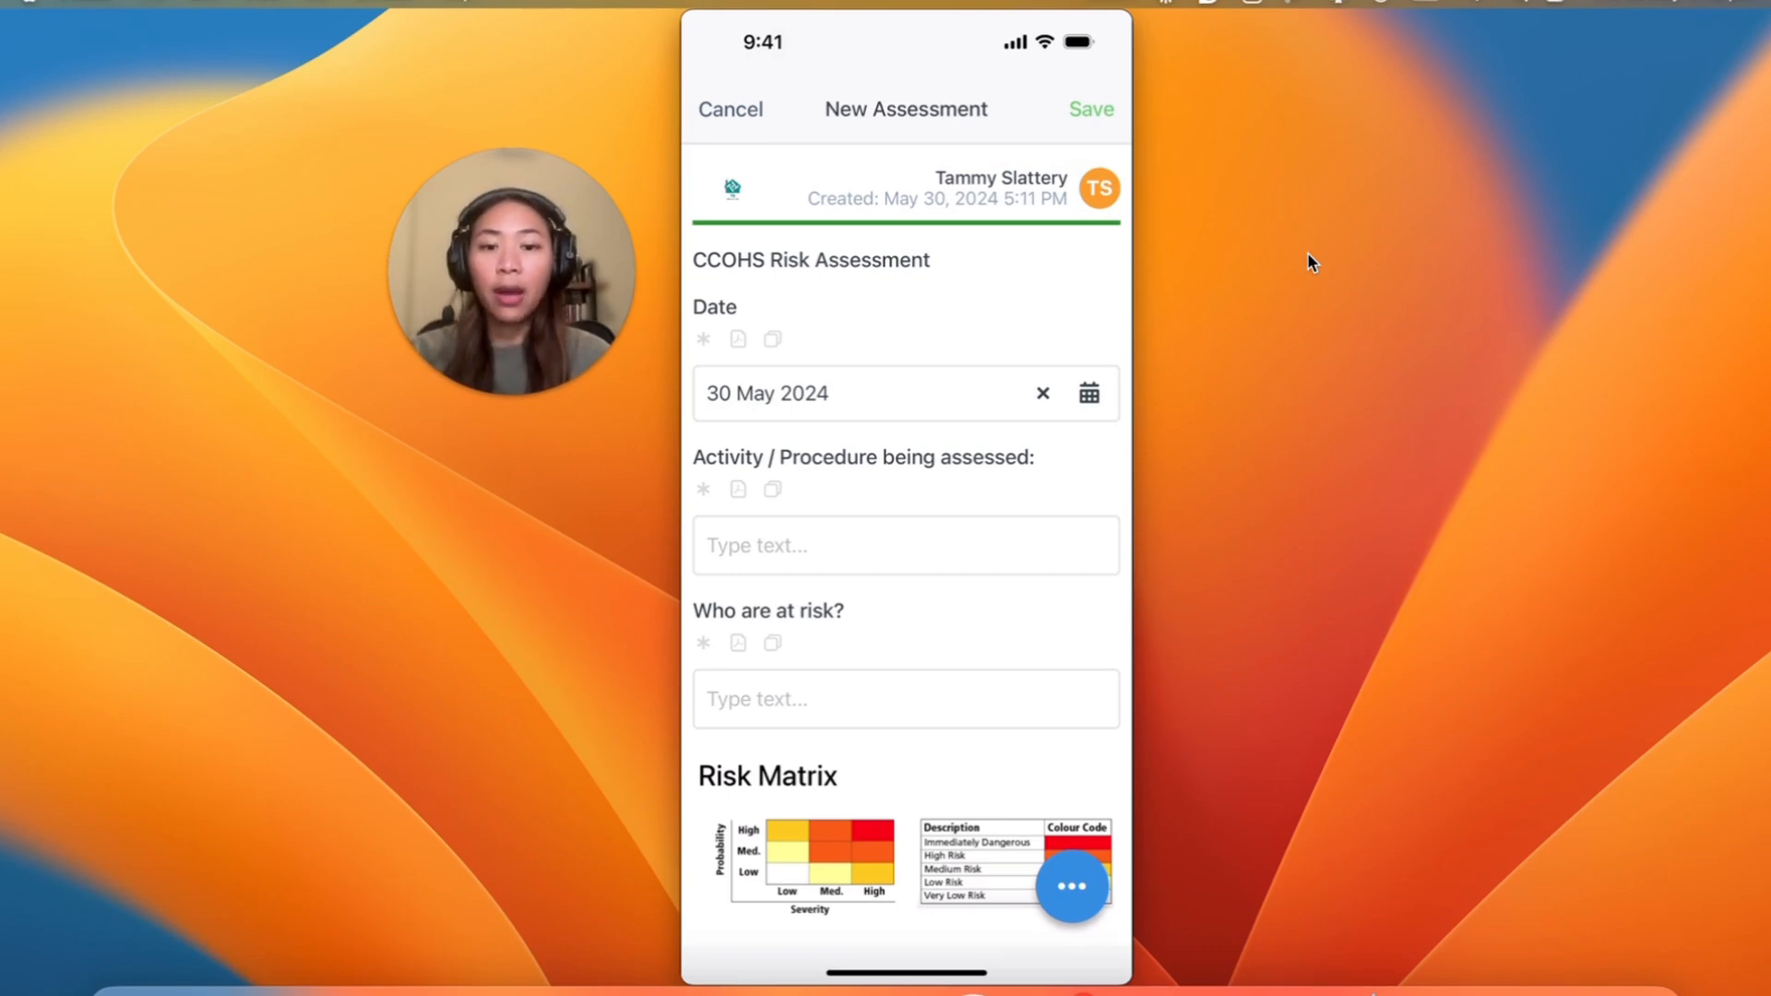
Step: Send the new assessment as a PDF from the form's extra actions menu
left_click(1070, 888)
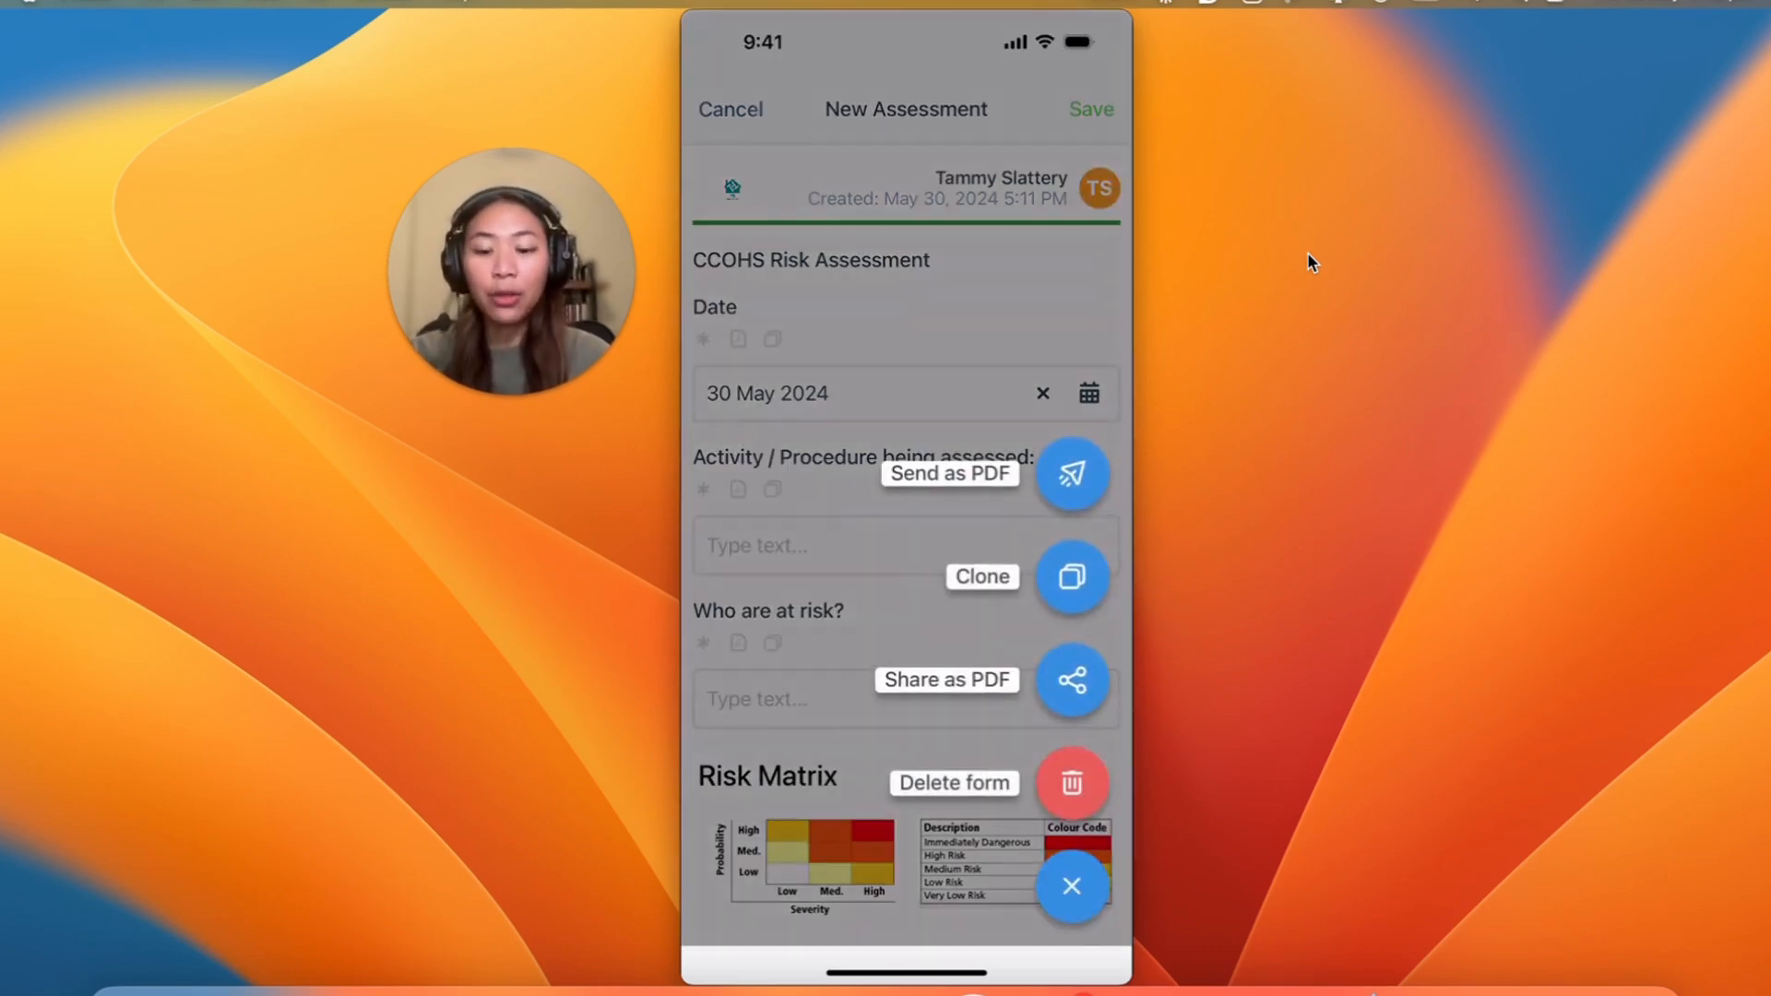
left_click(1070, 474)
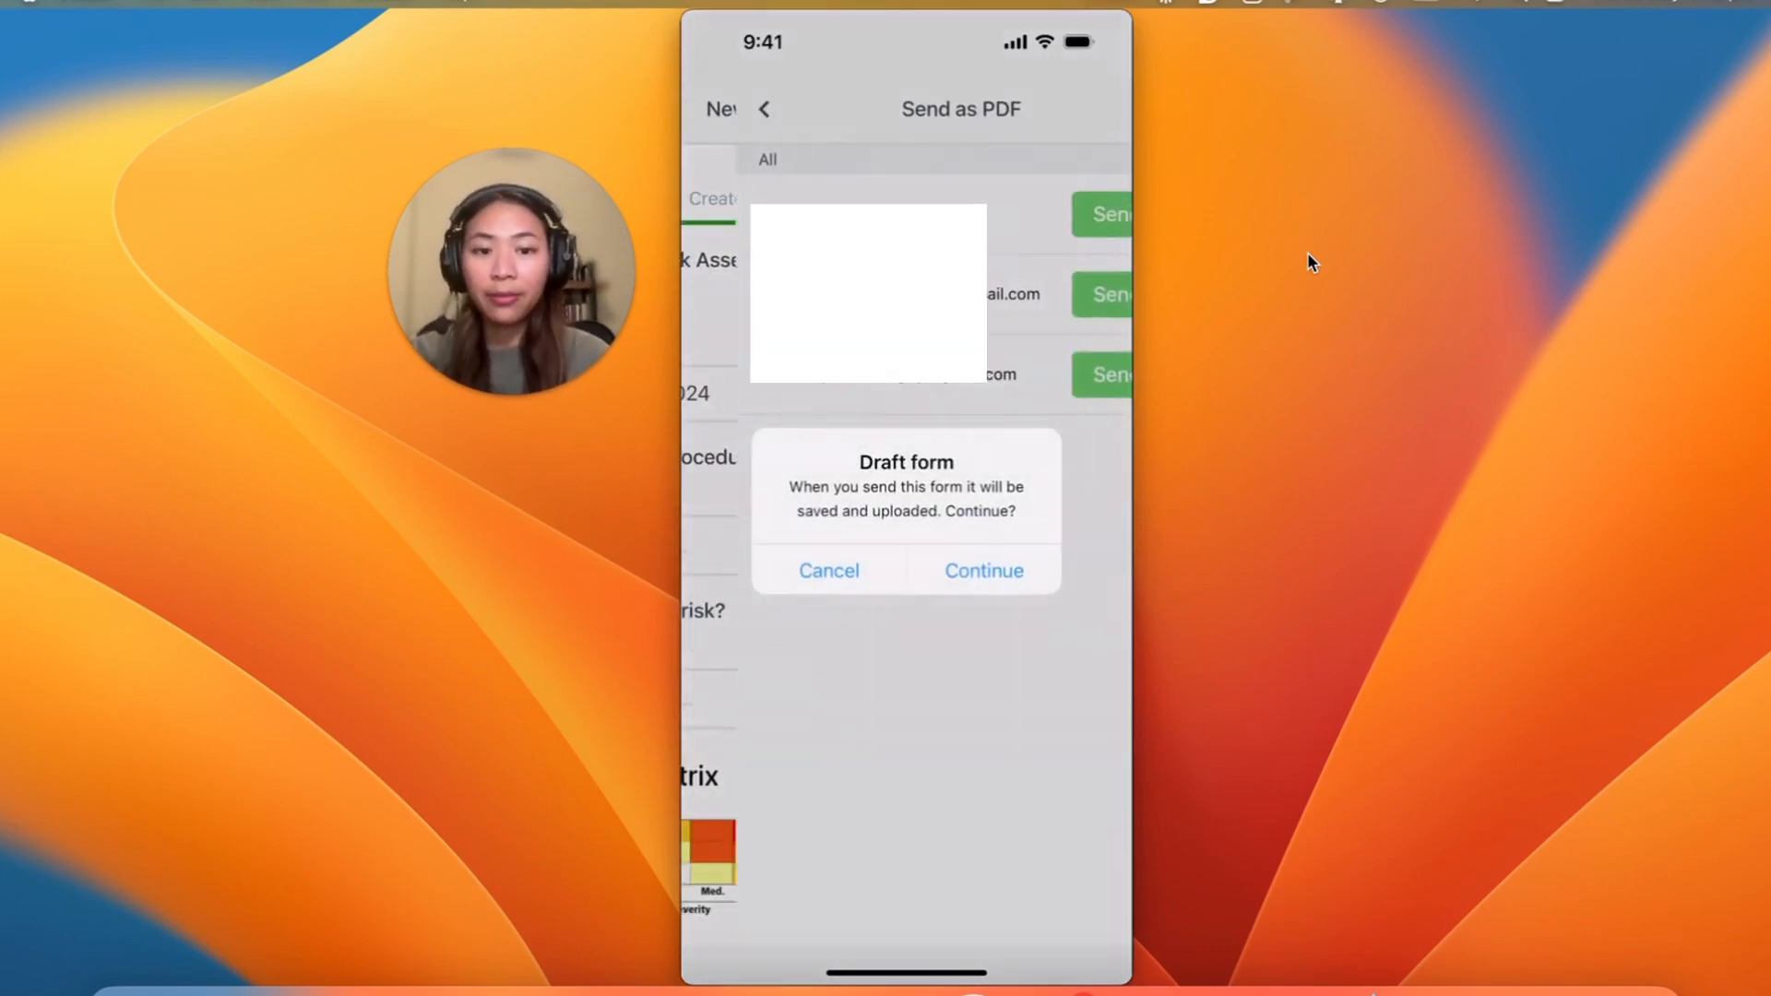